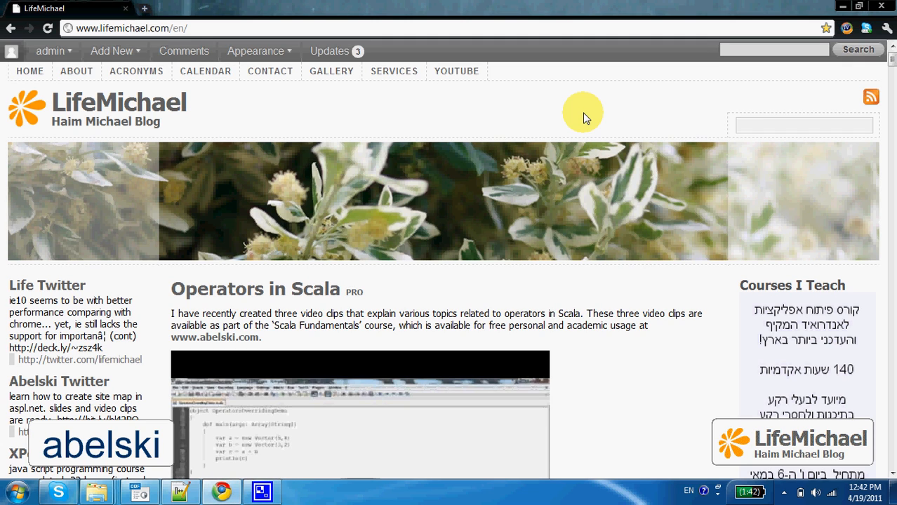
mouse_move(587, 116)
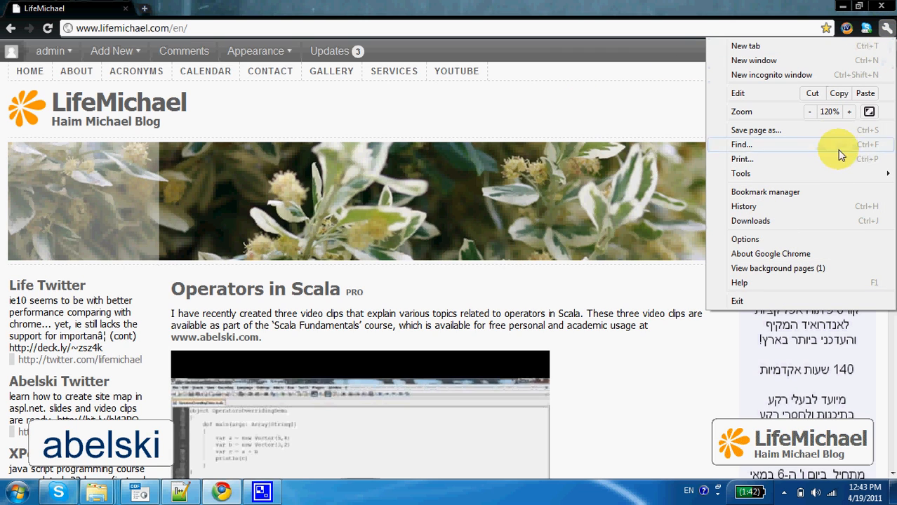
- Open Chrome's Extensions page through the wrench menu's Tools submenu
left_click(741, 173)
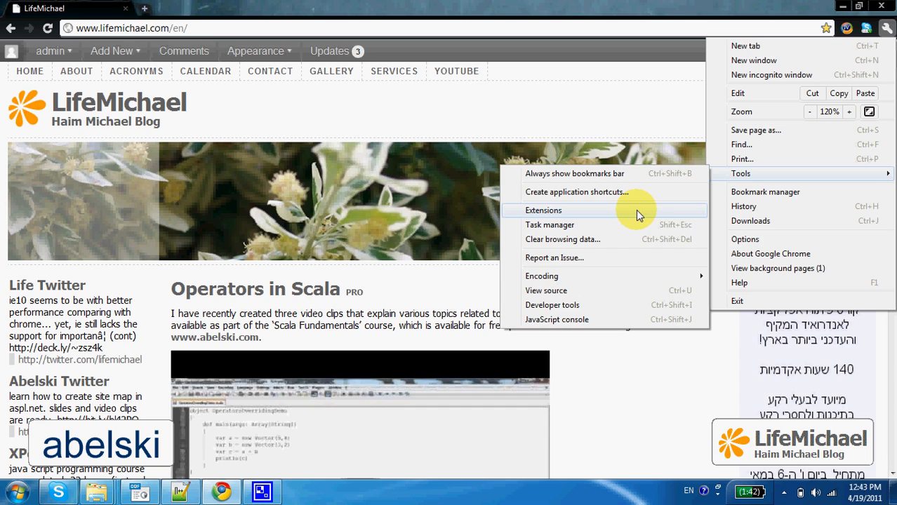
left_click(544, 211)
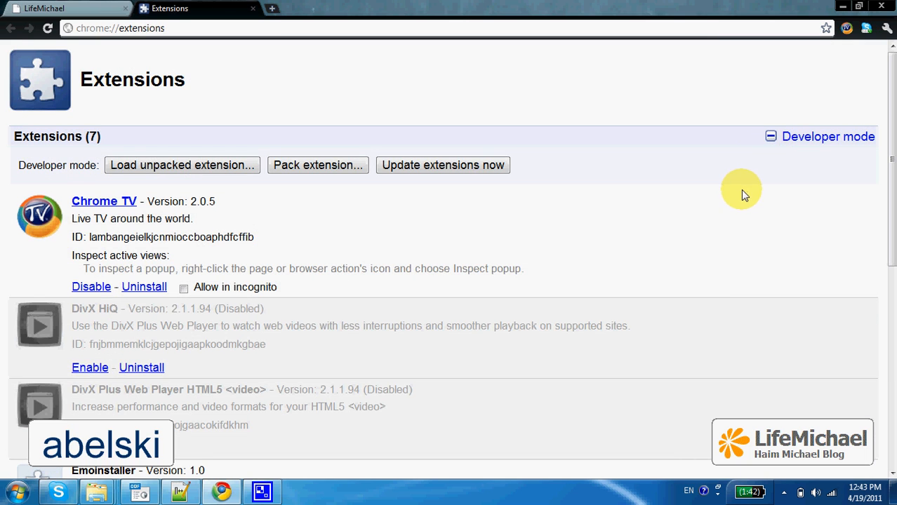
mouse_move(344, 193)
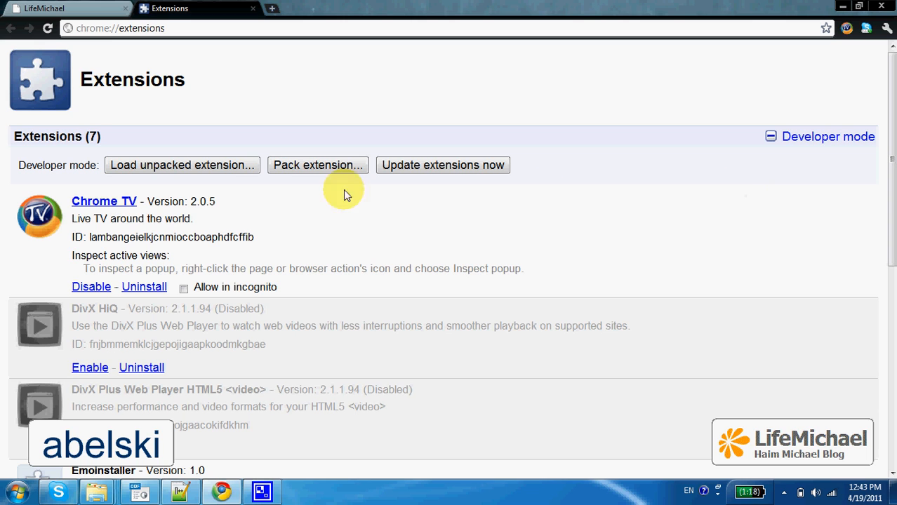
mouse_move(182, 165)
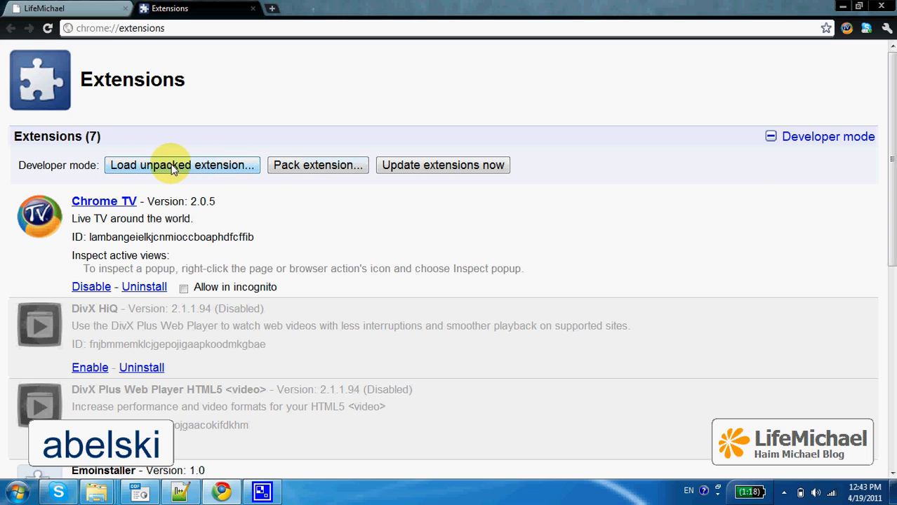
mouse_move(366, 272)
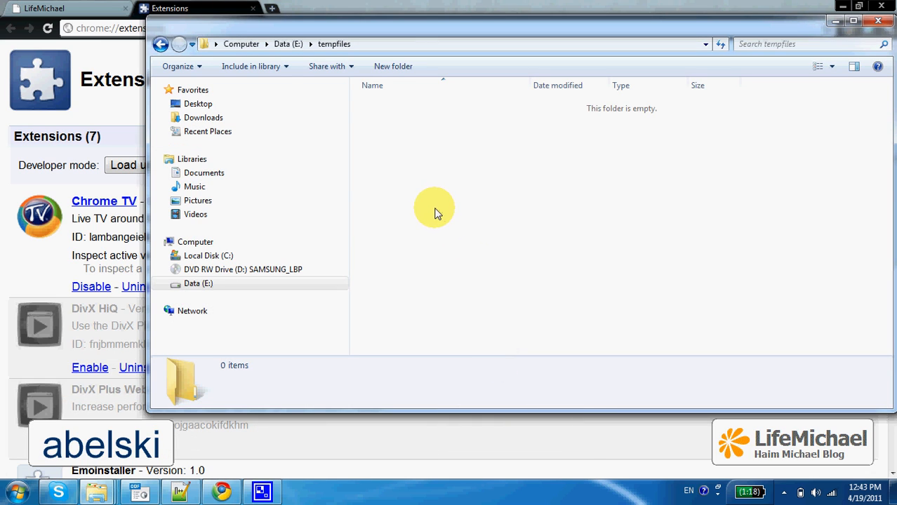
mouse_move(443, 209)
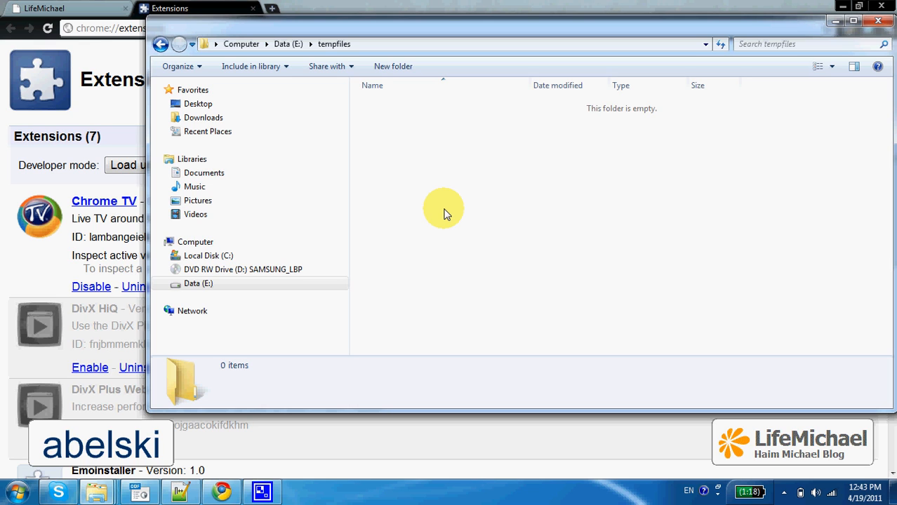
mouse_move(441, 195)
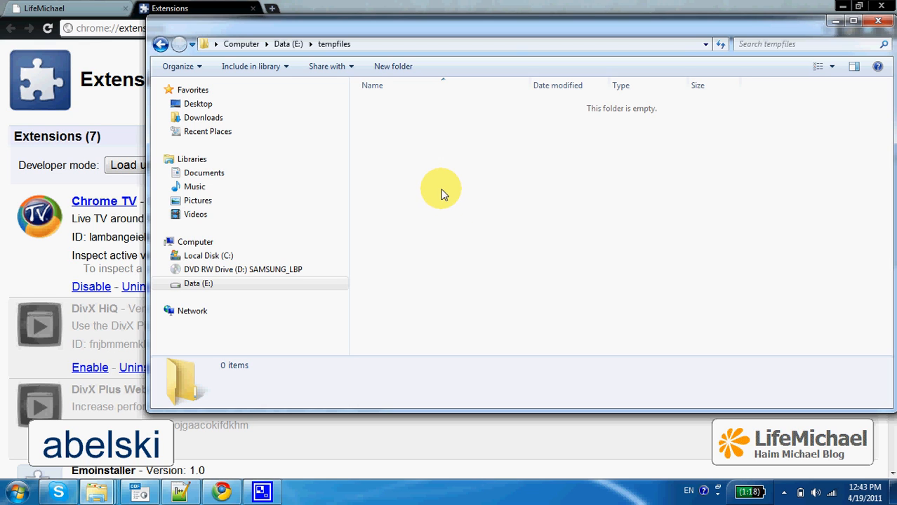
- Create a new folder named hello_world in E:\tempfiles and open it
right_click(441, 189)
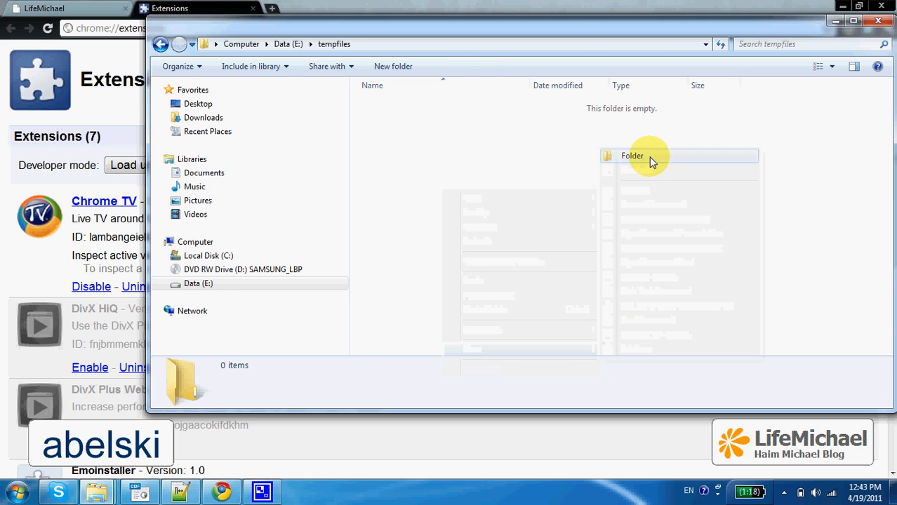
type("hello_world")
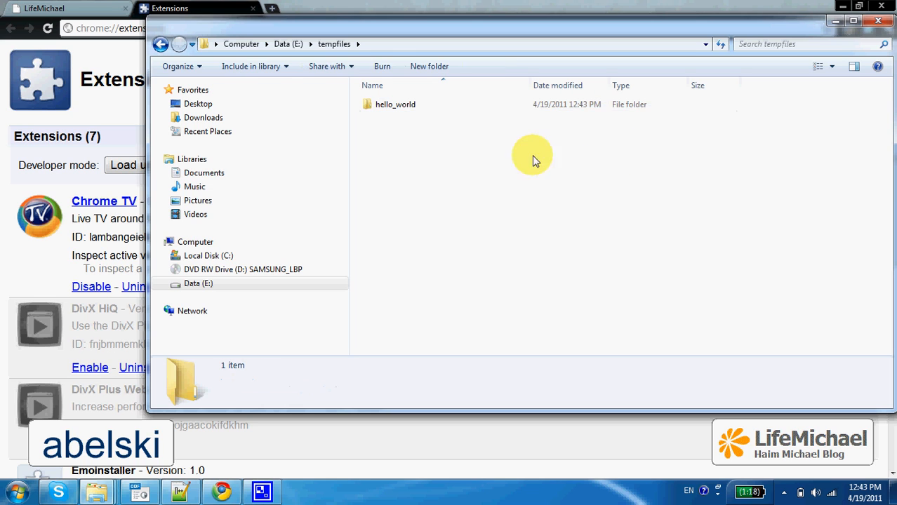
double_click(395, 103)
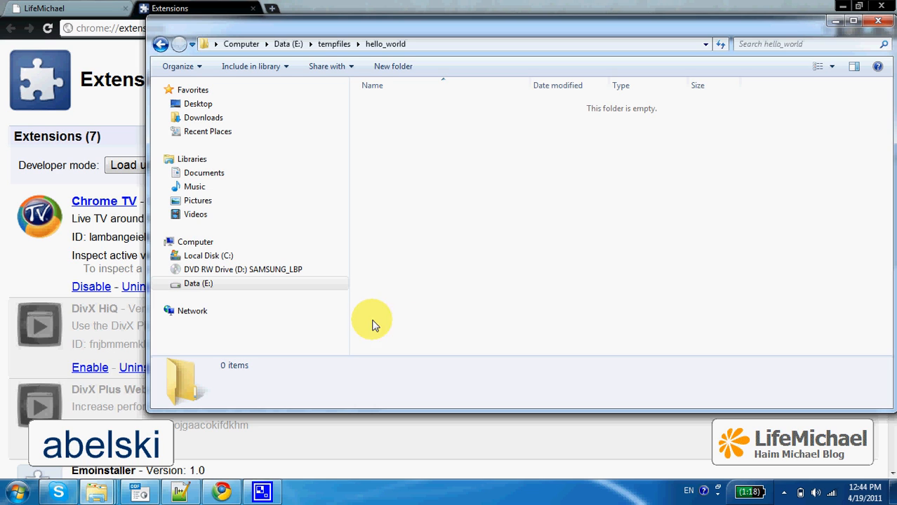
mouse_move(392, 402)
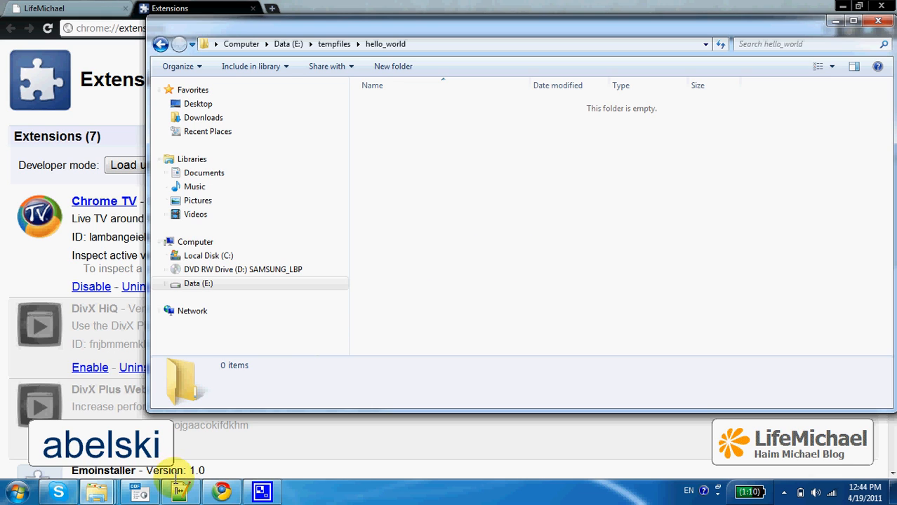
- Save the manifest as manifest.json in hello_world, with Save as type set to All types
left_click(180, 492)
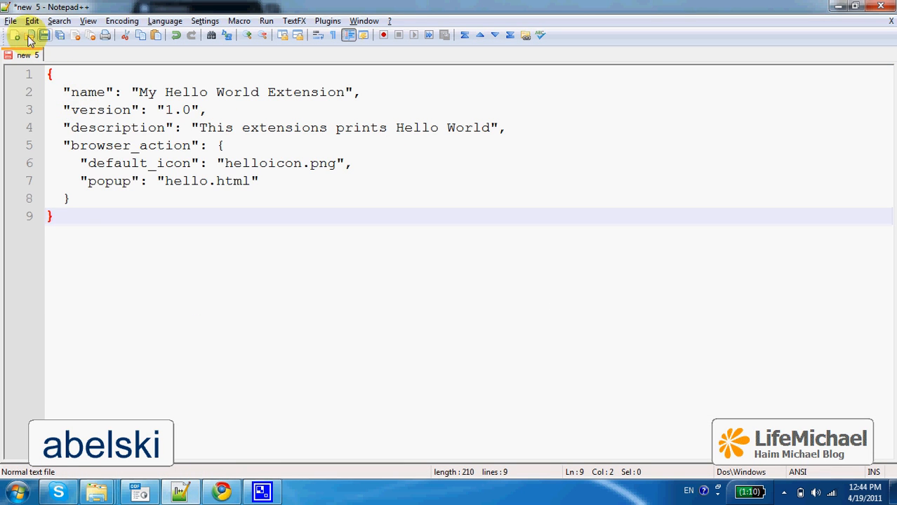
left_click(11, 20)
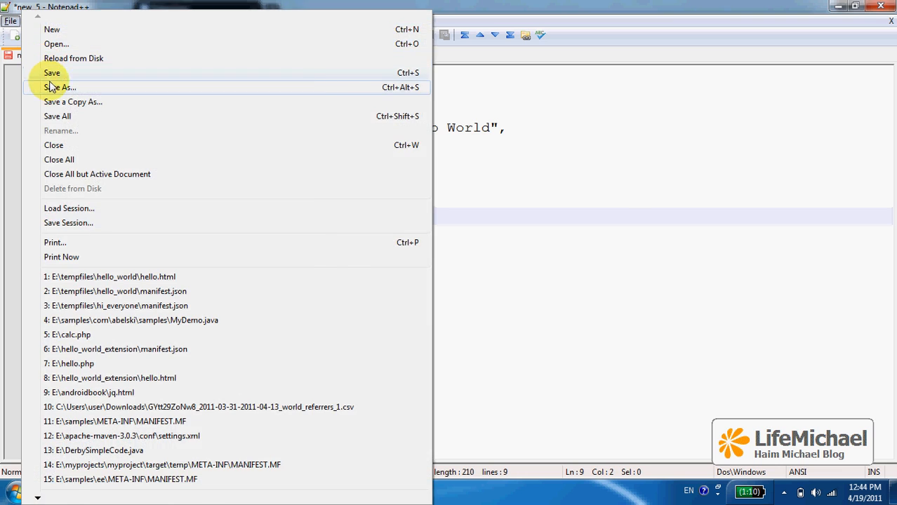
left_click(60, 87)
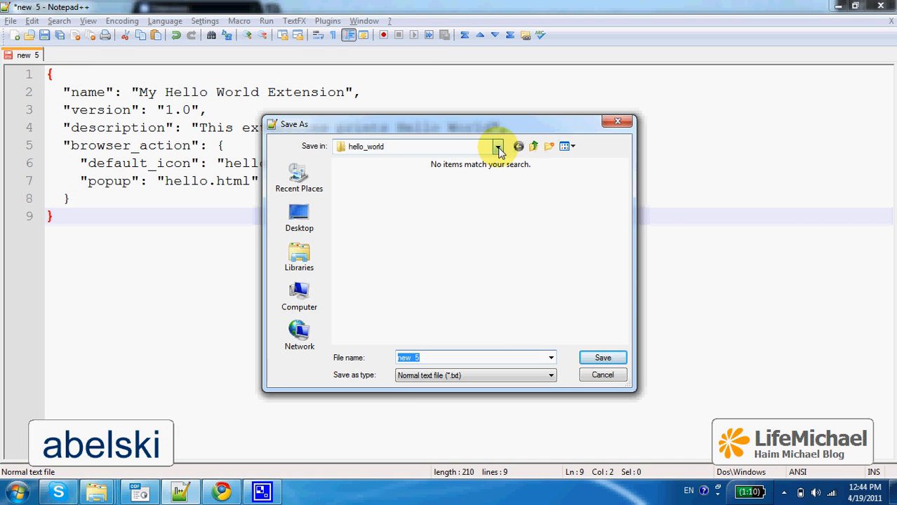
left_click(498, 146)
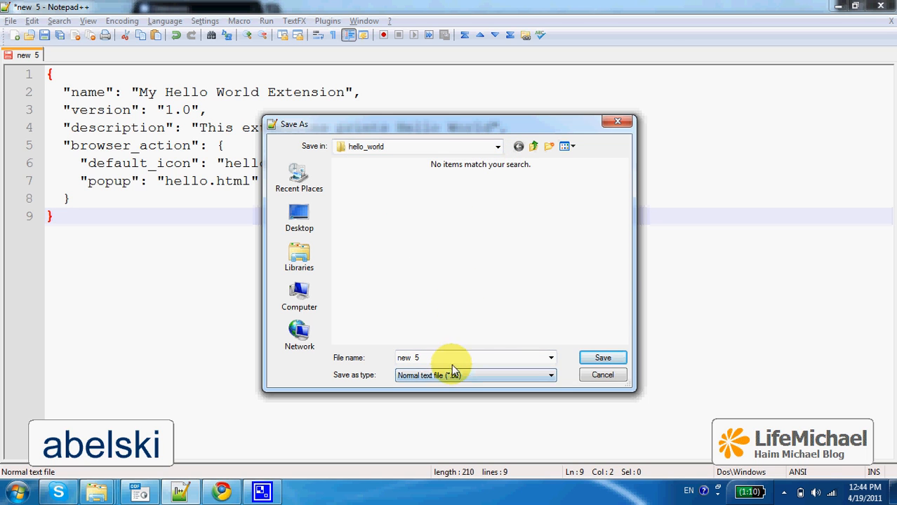
left_click(550, 374)
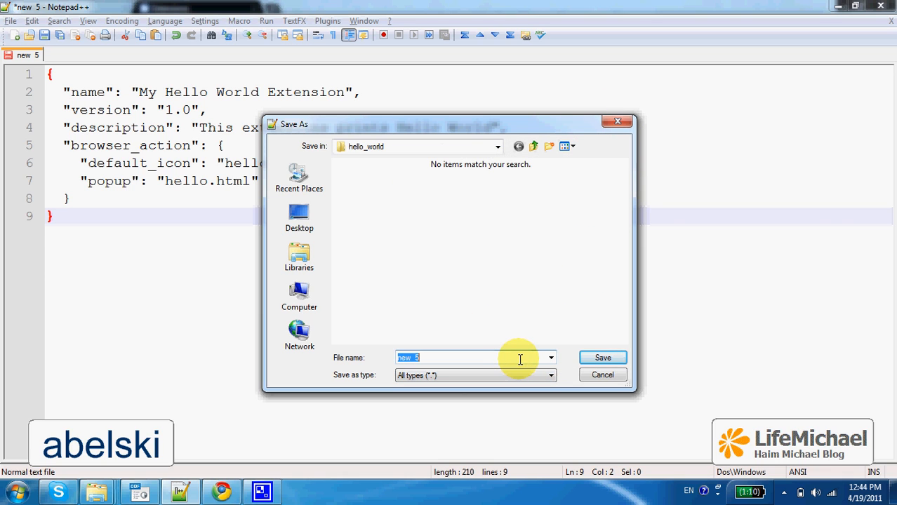
type("manifest")
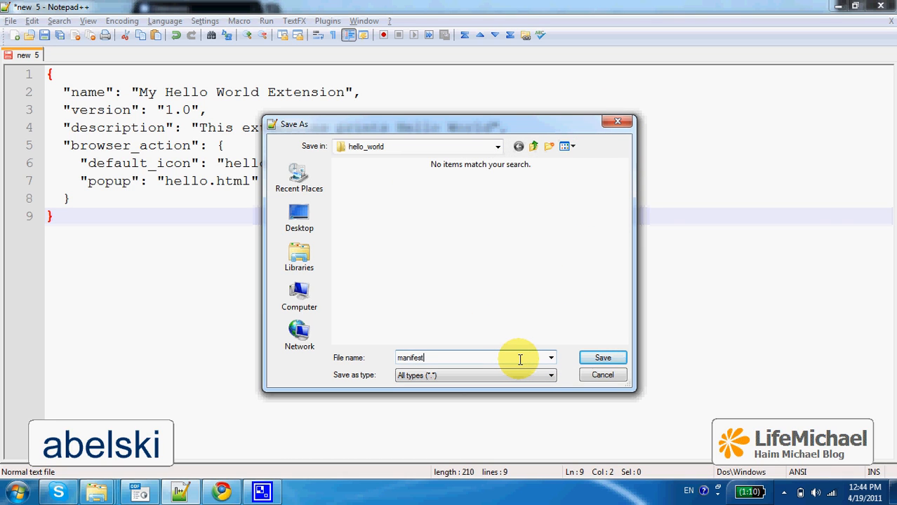
type(".json")
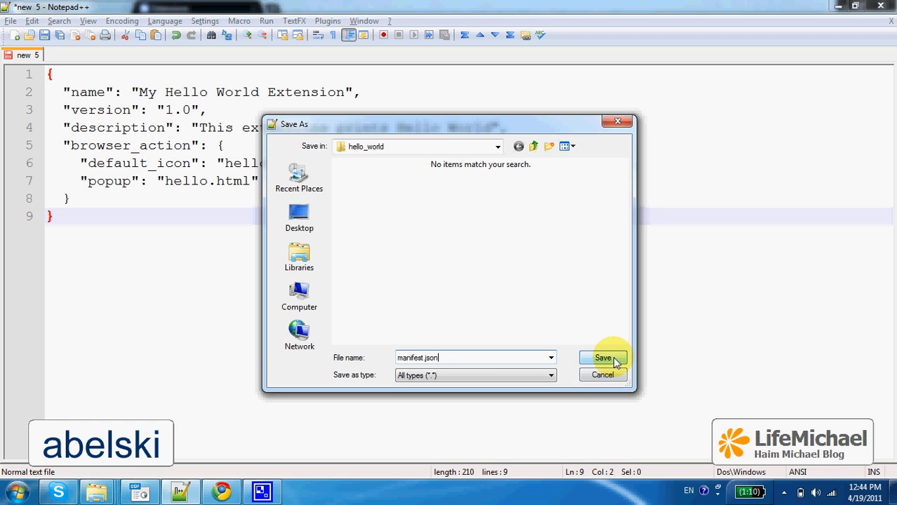
left_click(602, 358)
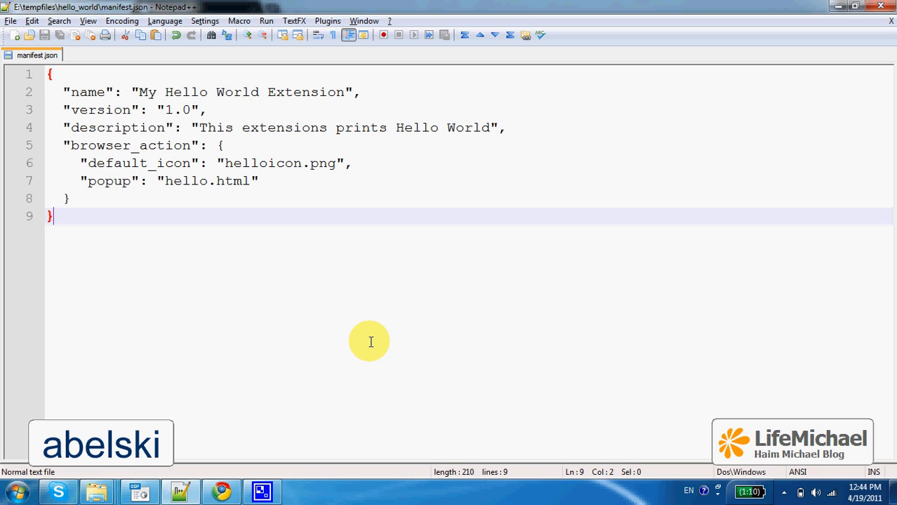
mouse_move(138, 92)
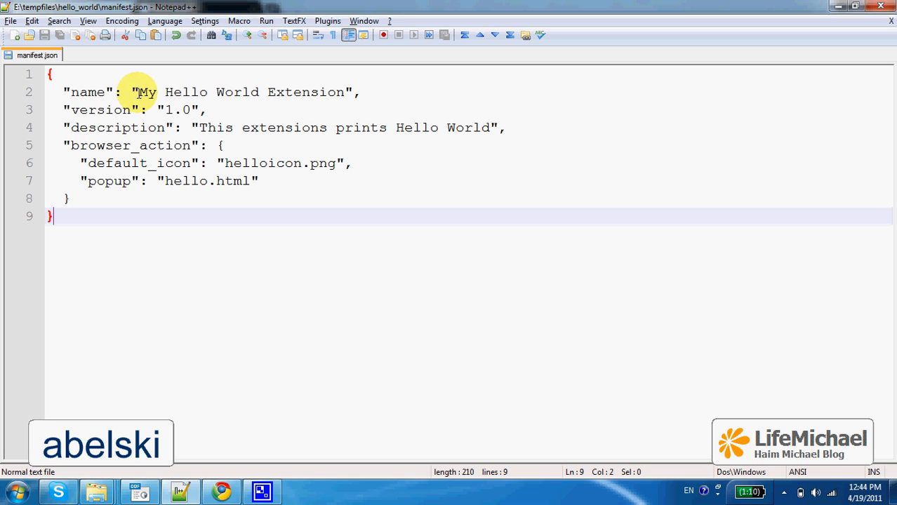
left_click_drag(138, 92, 344, 92)
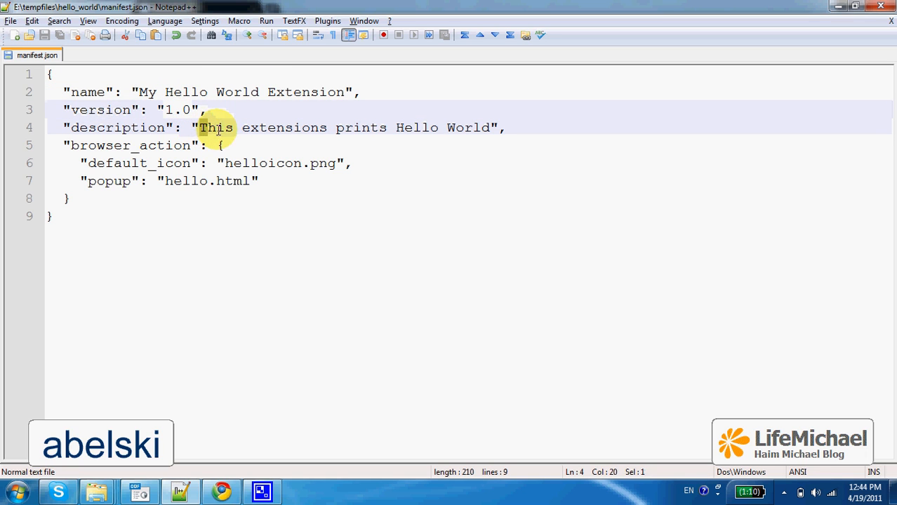
left_click_drag(199, 127, 491, 127)
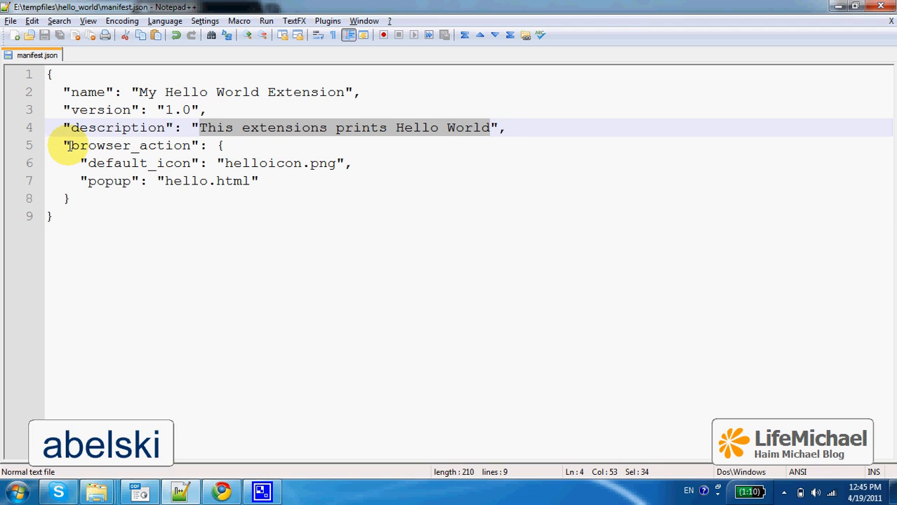
double_click(131, 146)
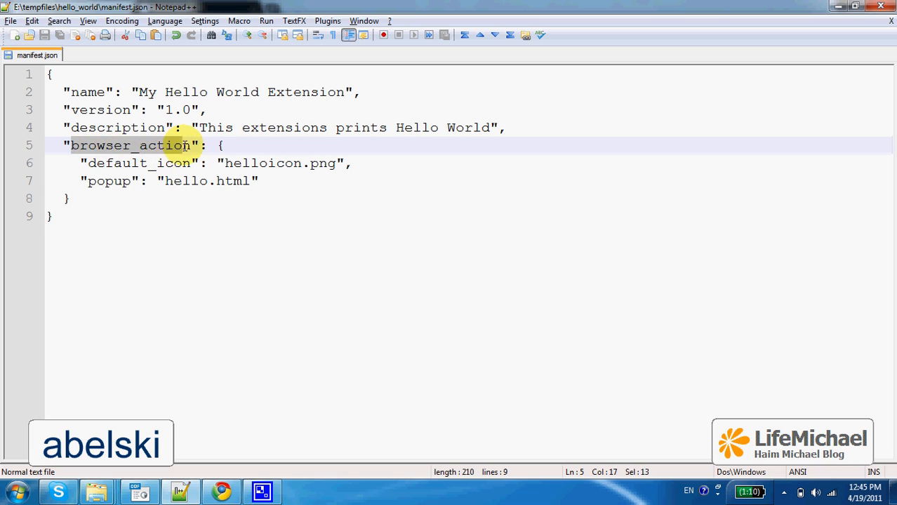
double_click(133, 145)
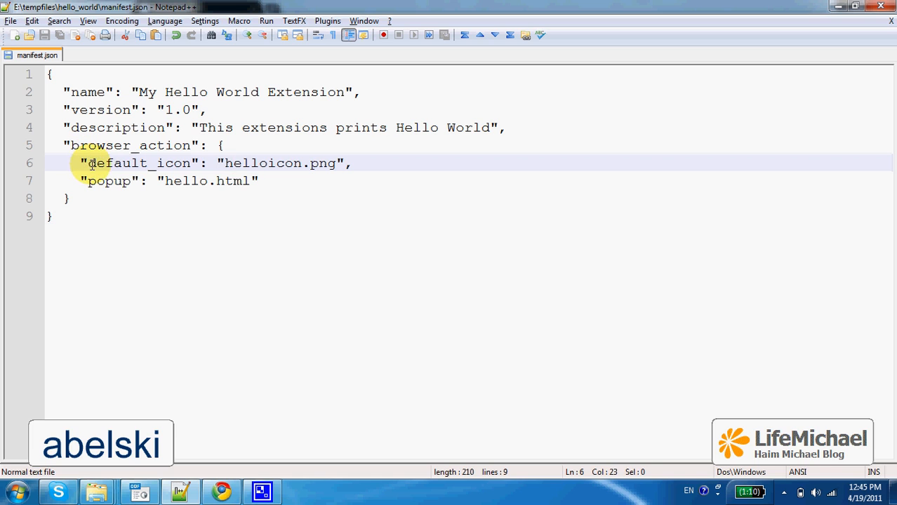
double_click(139, 163)
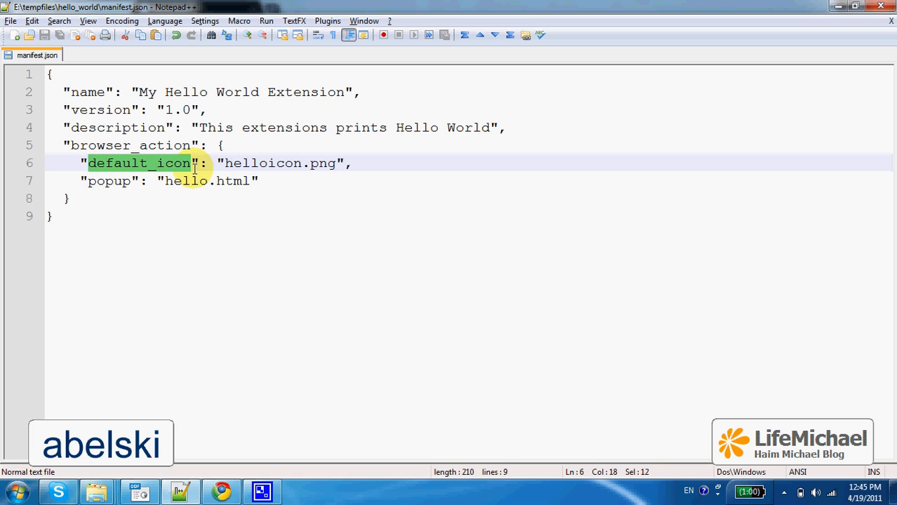
double_click(265, 163)
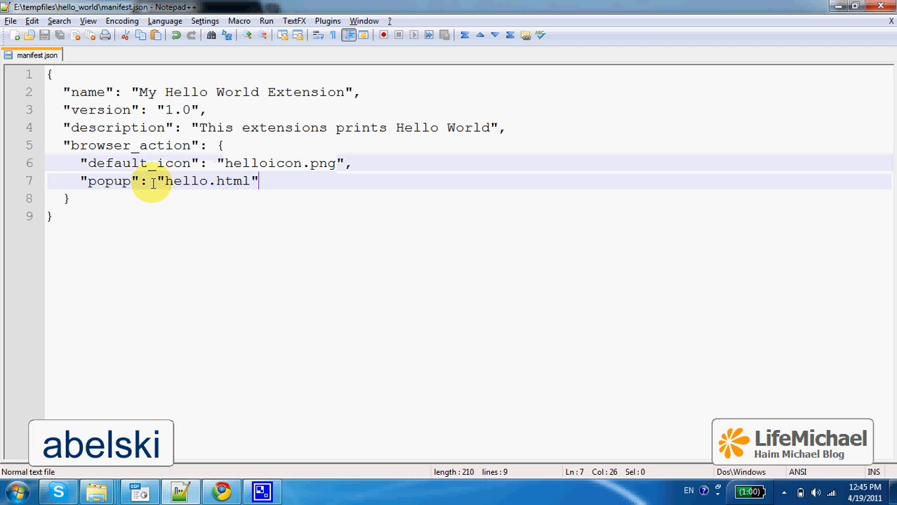
double_click(109, 181)
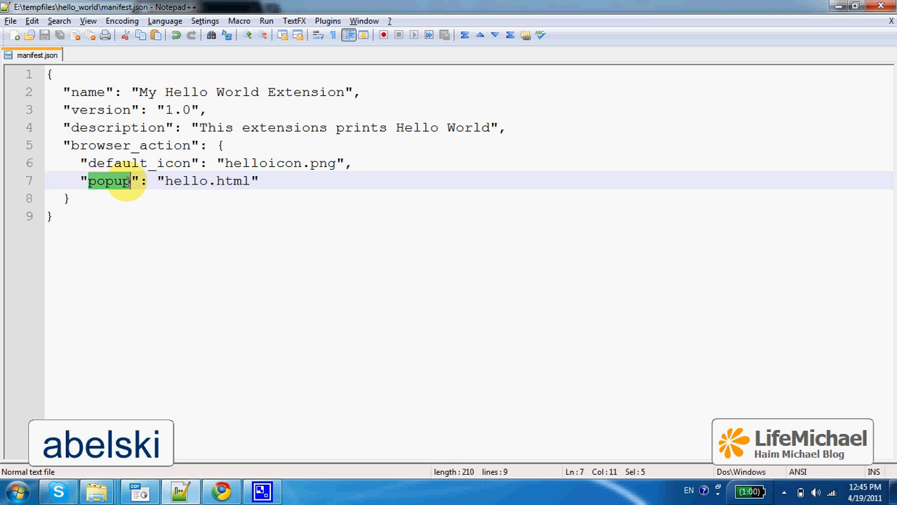
left_click(174, 180)
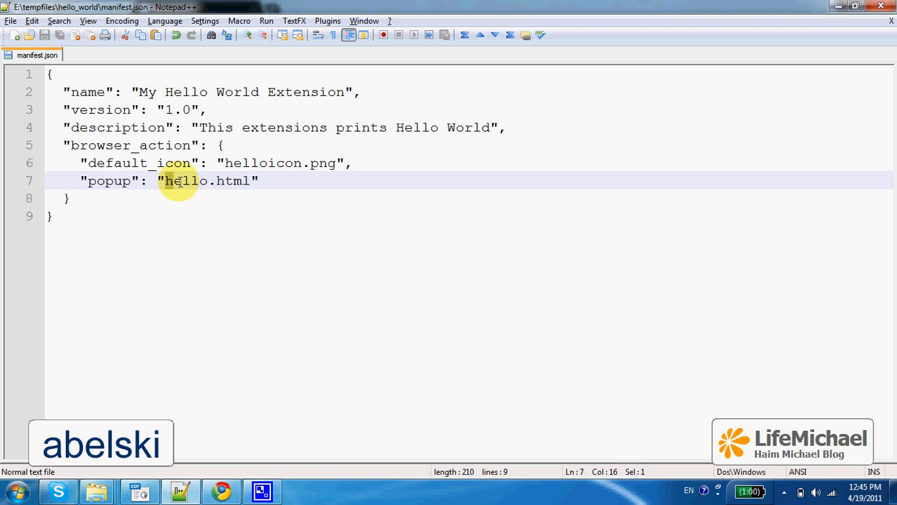
double_click(207, 181)
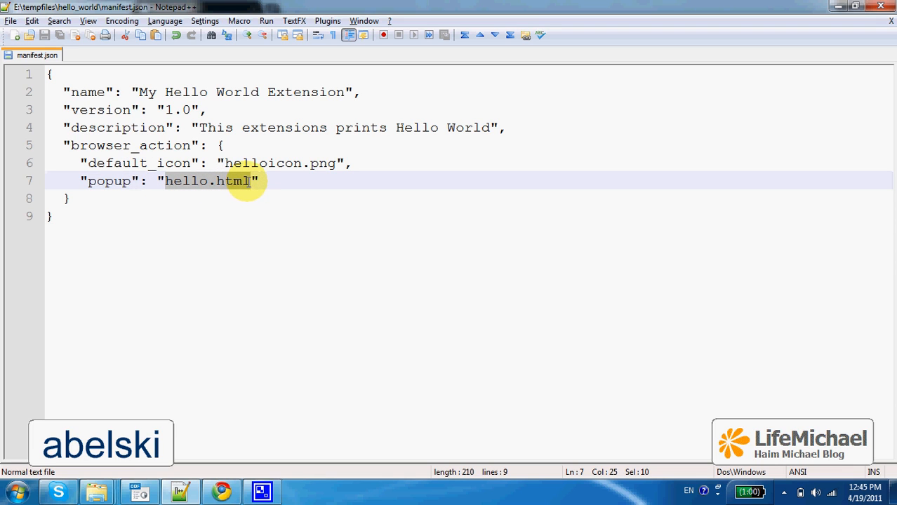
mouse_move(305, 215)
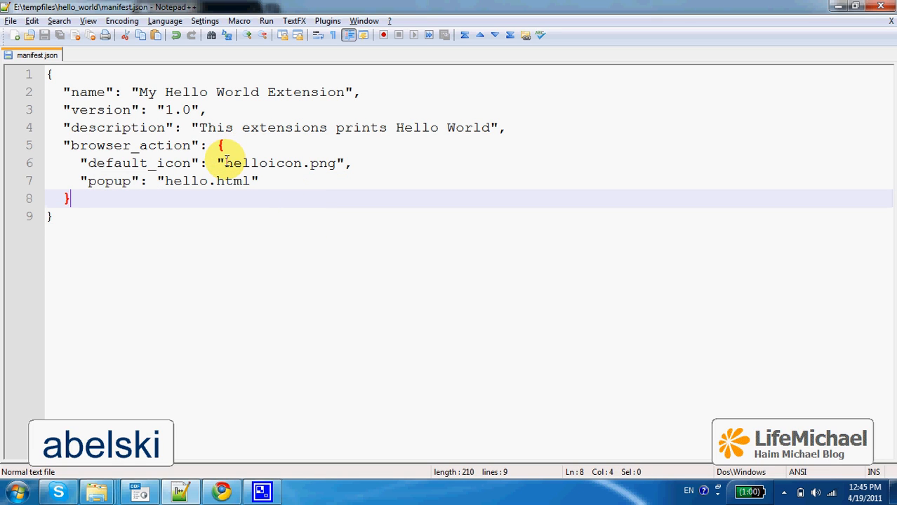
mouse_move(226, 162)
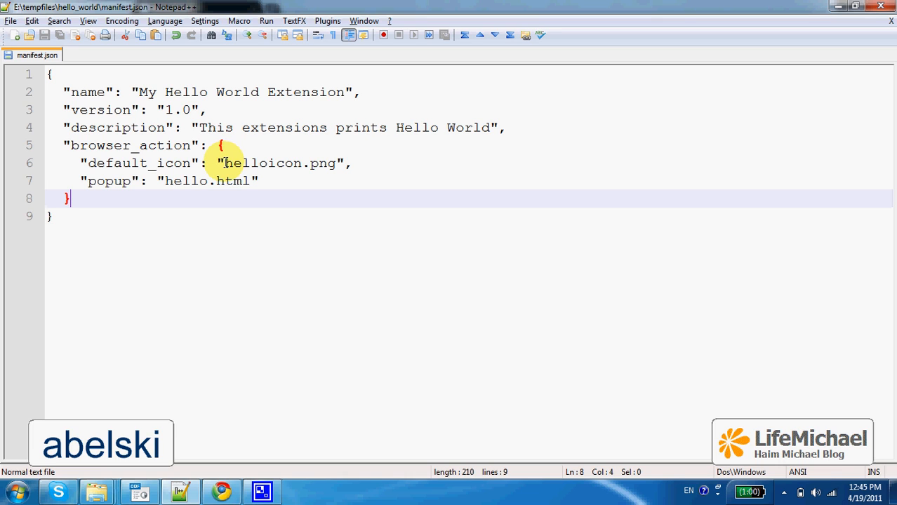
double_click(263, 163)
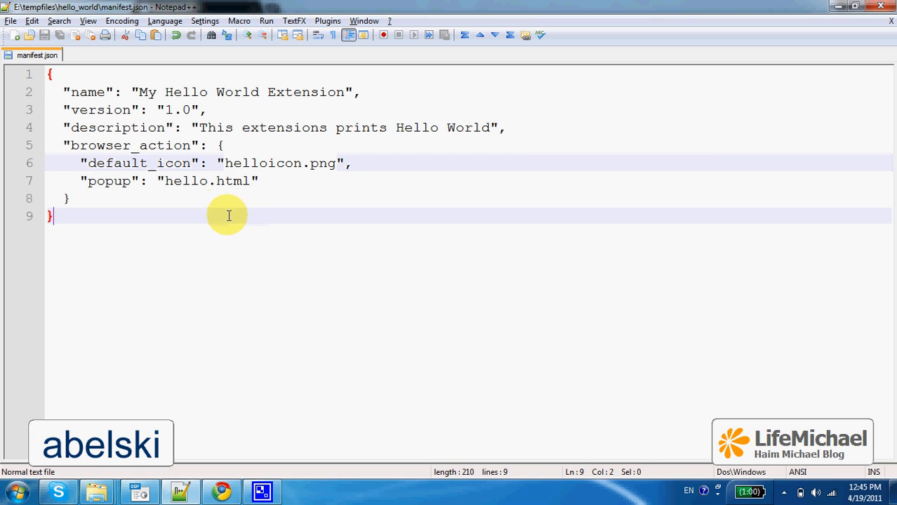
double_click(184, 180)
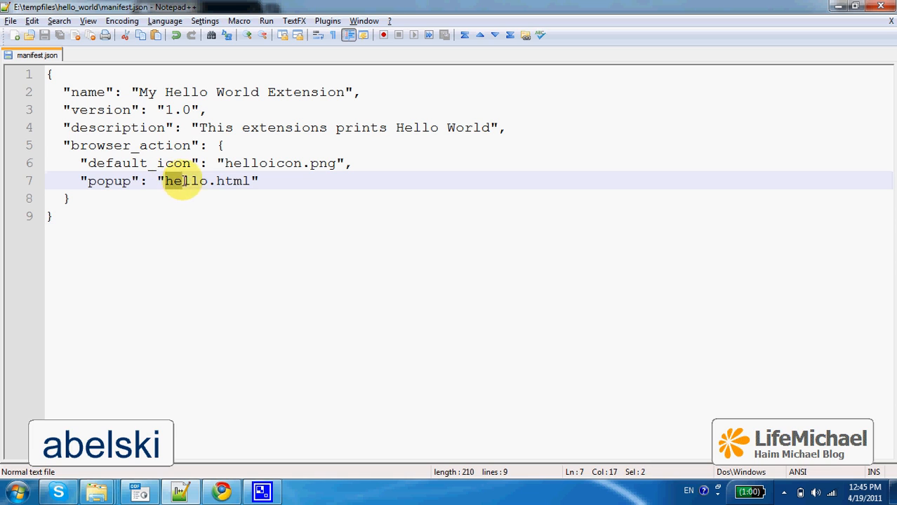
left_click_drag(166, 180, 259, 181)
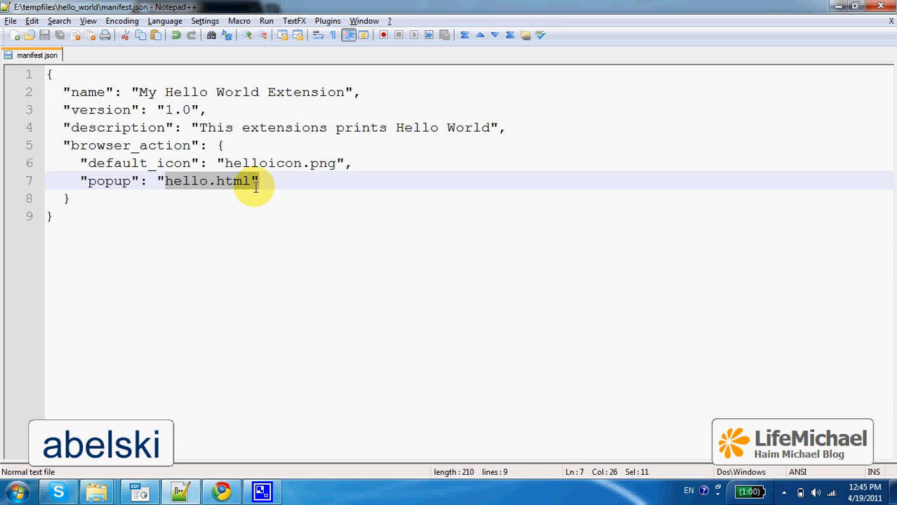
double_click(109, 180)
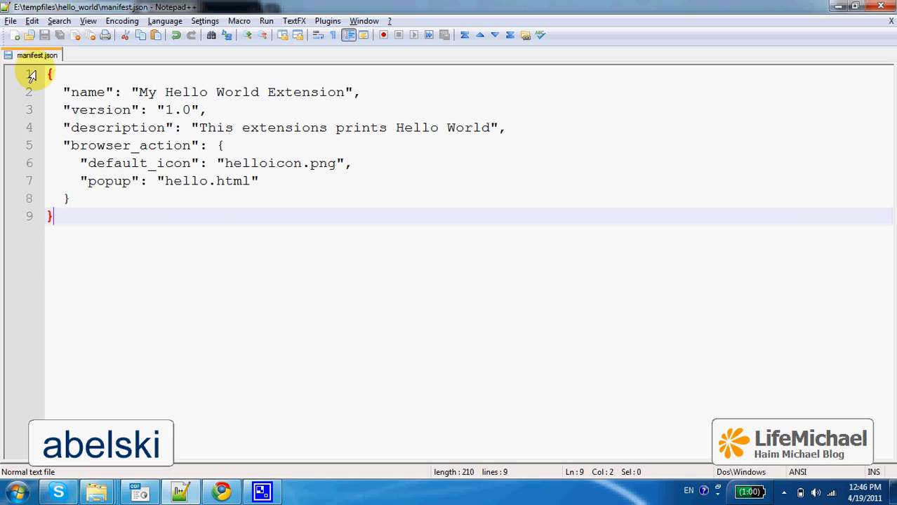
mouse_move(12, 35)
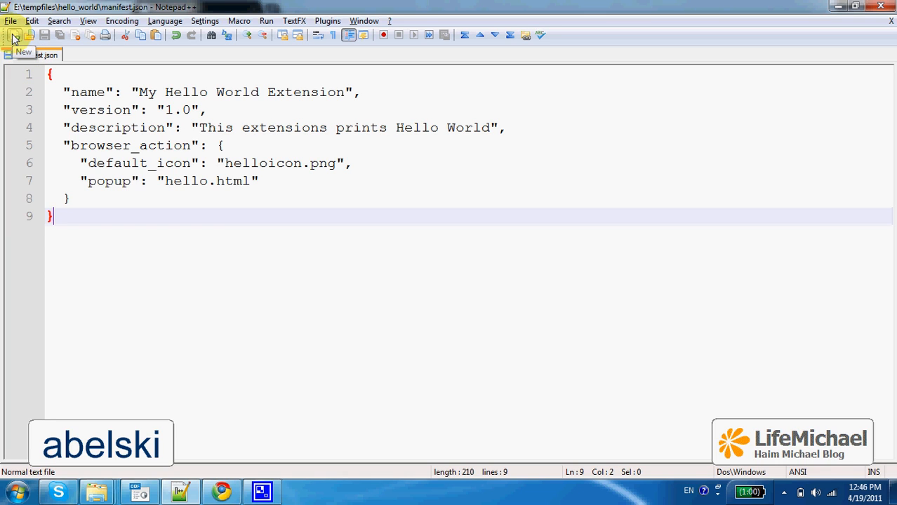
- Start a new blank document and type <h2>hello world</h2>
left_click(14, 36)
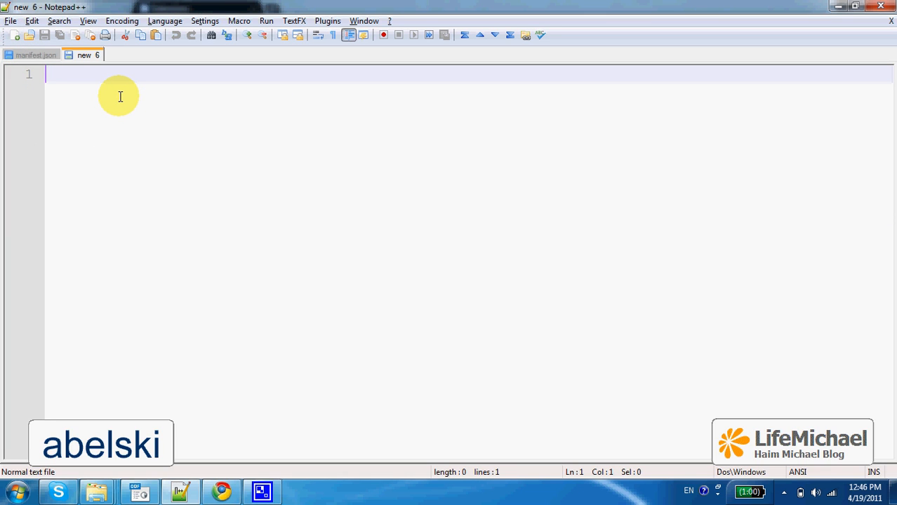
type("<h2>")
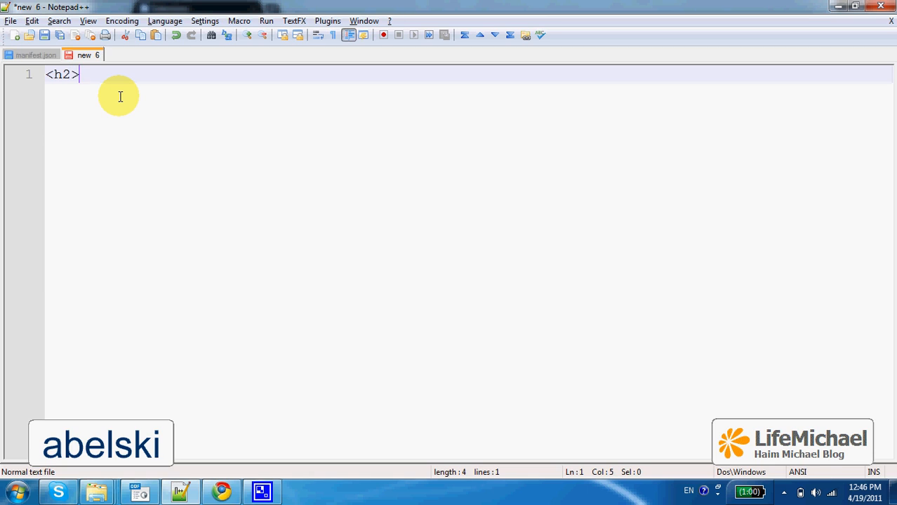
type("hello")
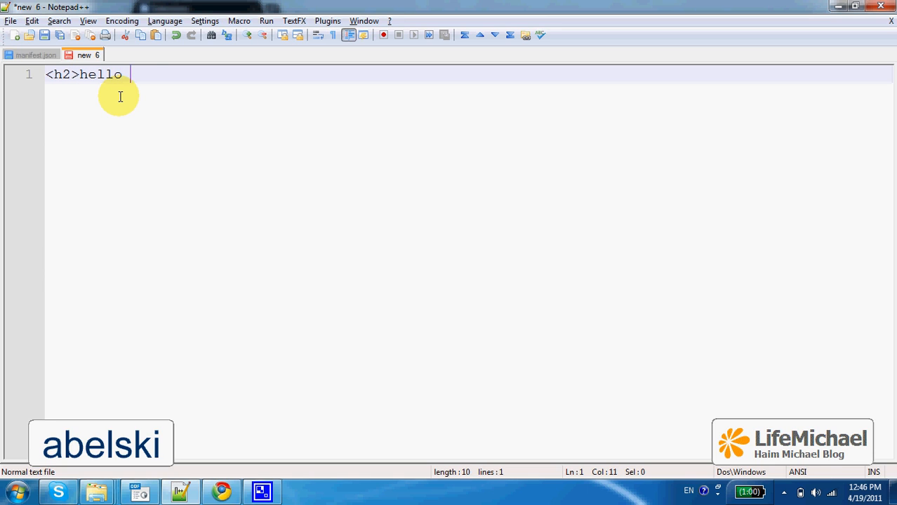
type("world</h2")
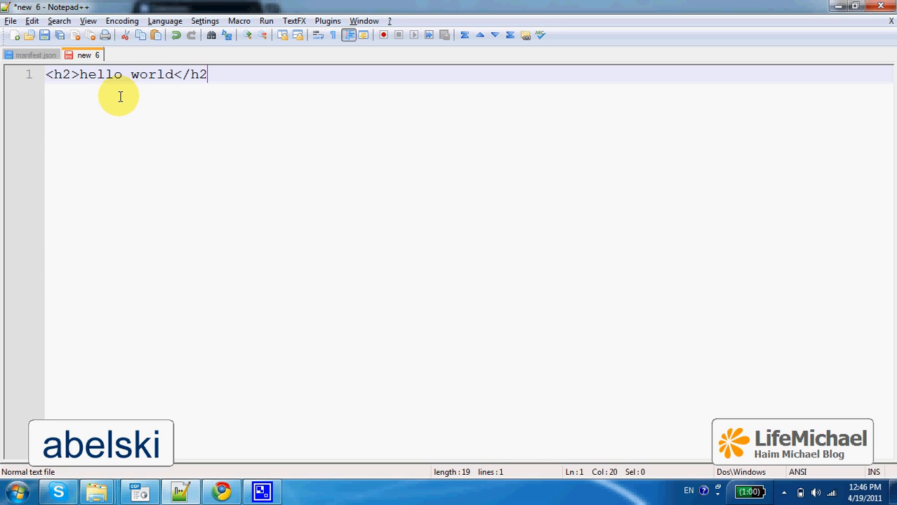
type(">")
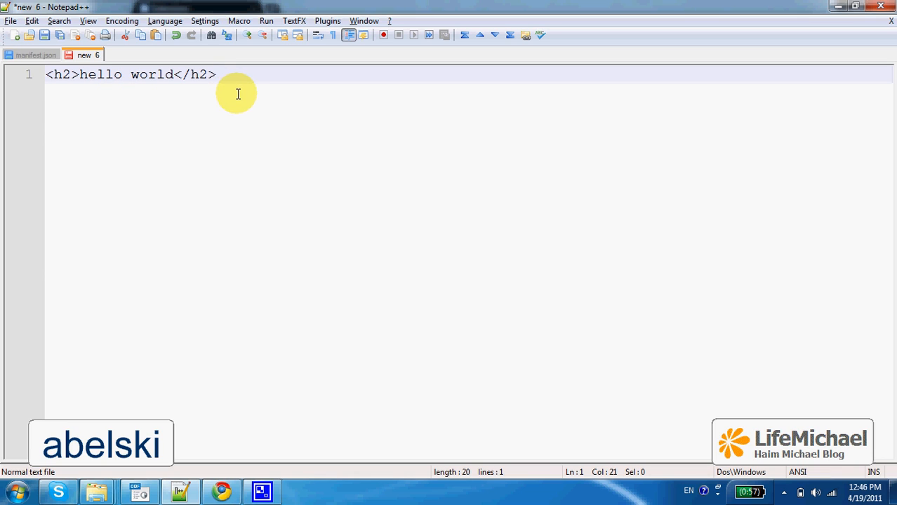
mouse_move(264, 111)
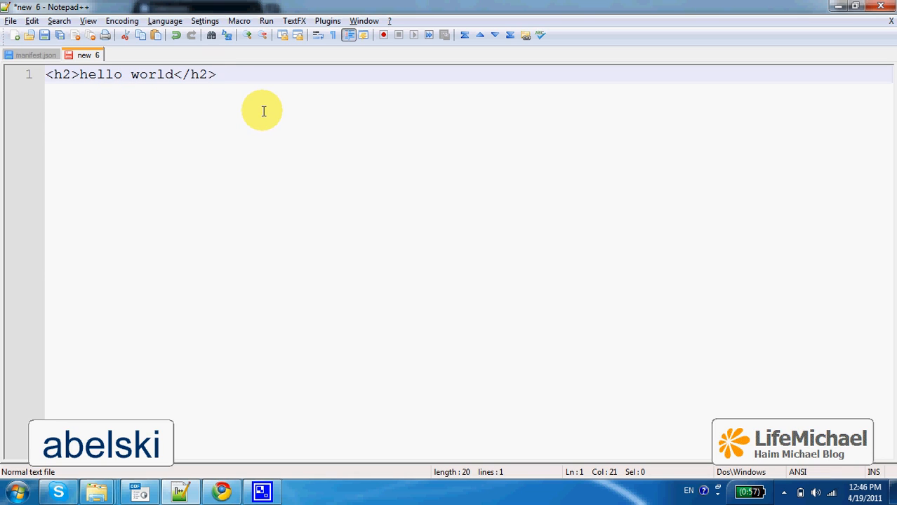
mouse_move(247, 82)
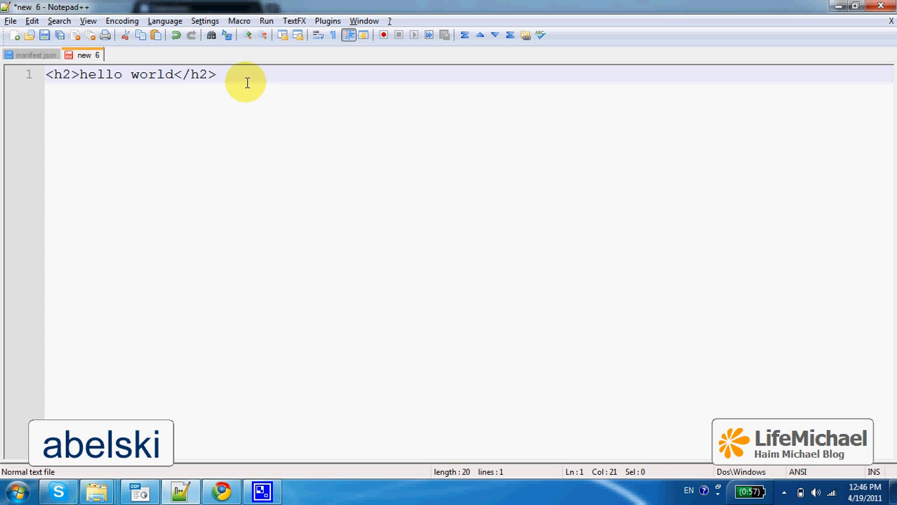
mouse_move(222, 74)
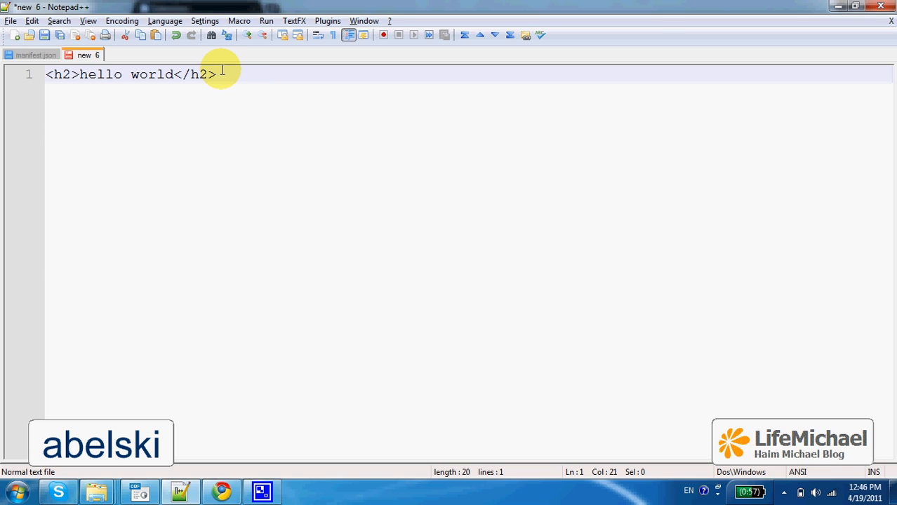
mouse_move(173, 101)
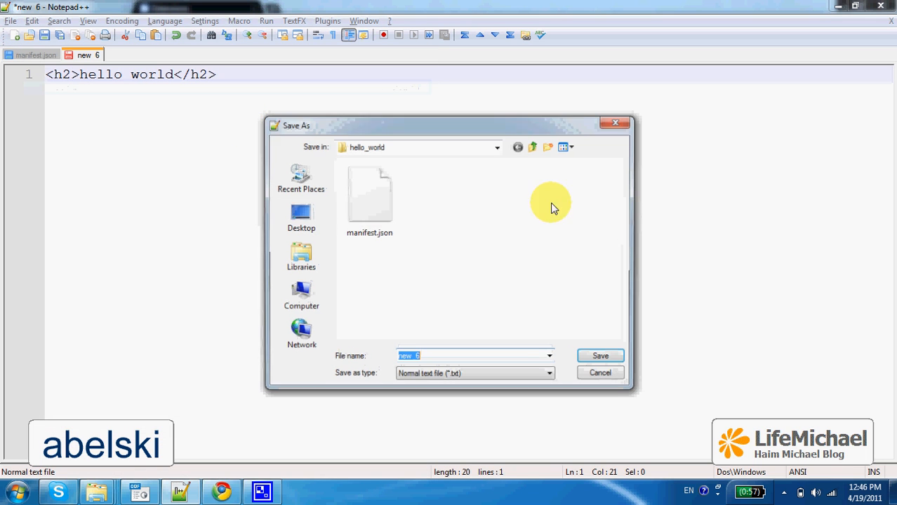
- Save the page as HTML file 'hello' in hello_world, then return to the manifest.json tab
left_click(550, 375)
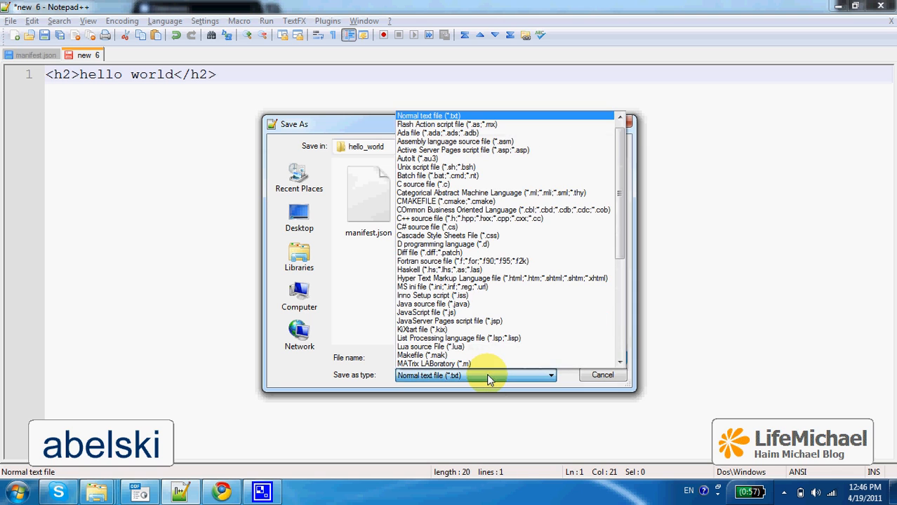
left_click(439, 269)
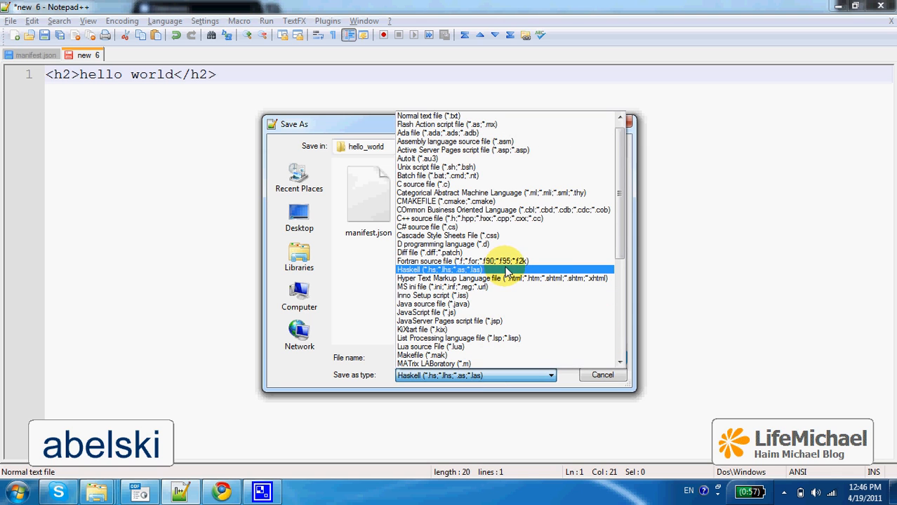
left_click(503, 278)
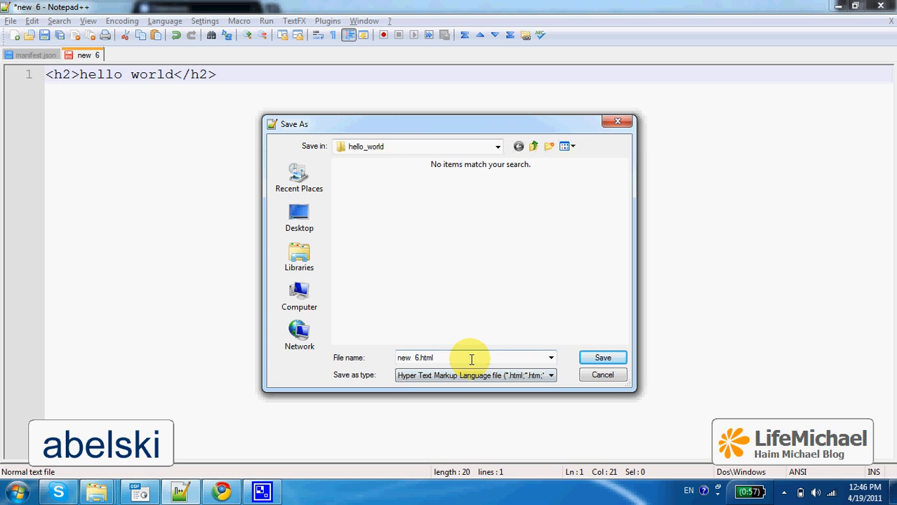
type("hello")
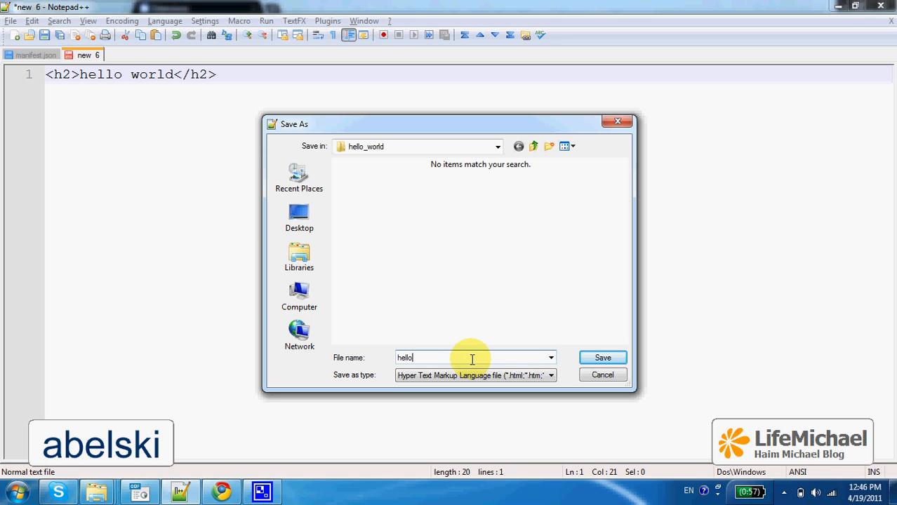
left_click(601, 357)
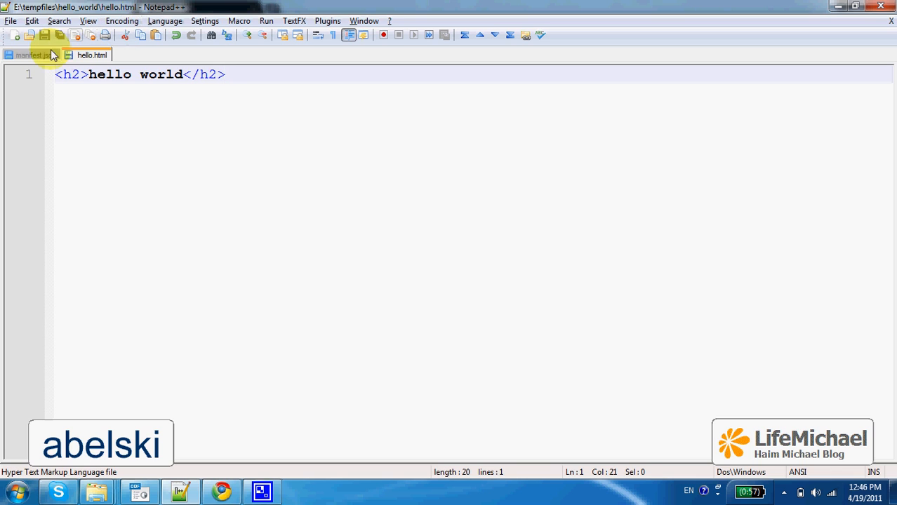
left_click(31, 55)
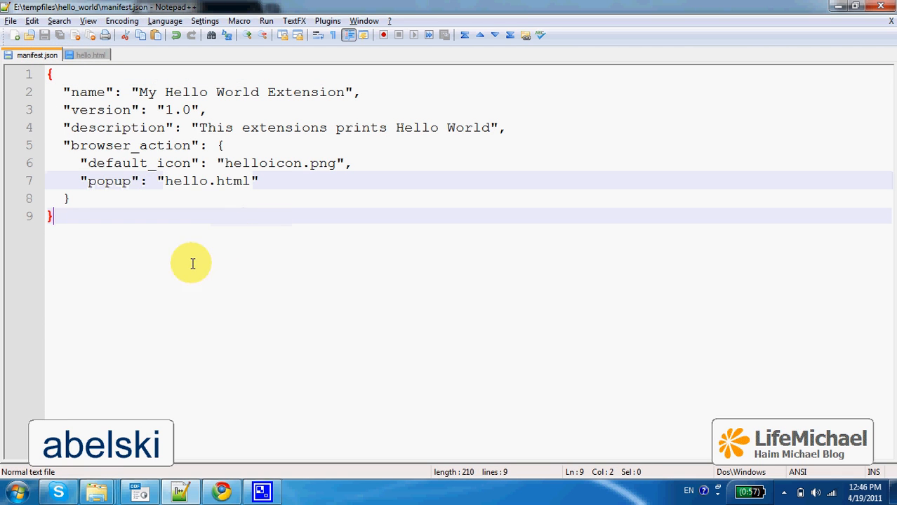
- Launch Paint and resize the canvas to 19 × 19 pixels with aspect ratio unlocked
left_click(14, 491)
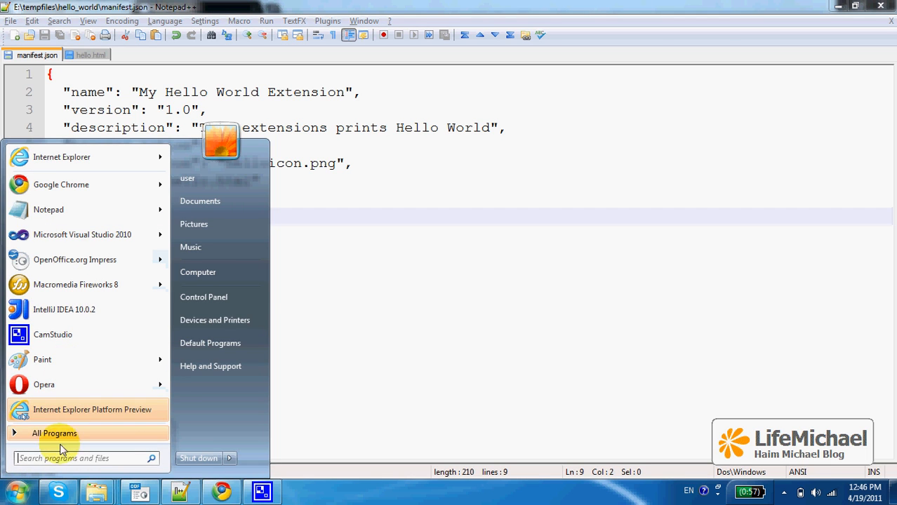
mouse_move(117, 374)
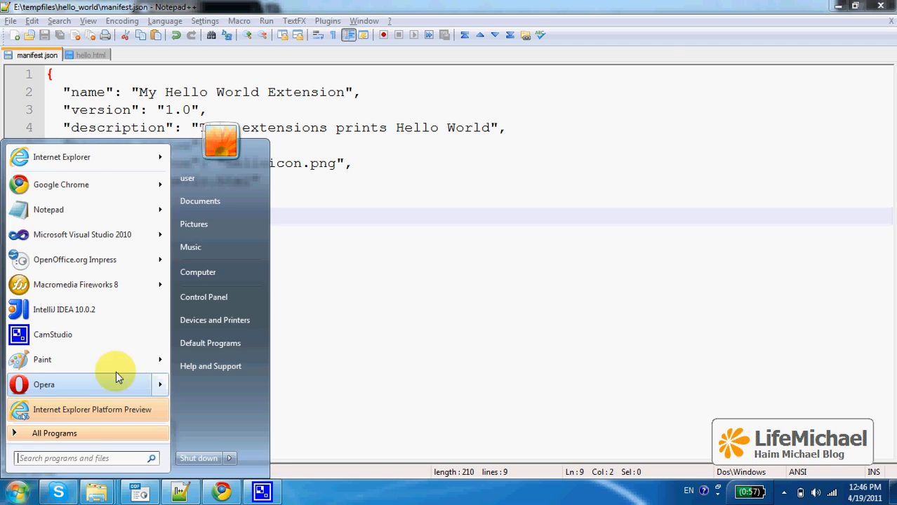
left_click(42, 360)
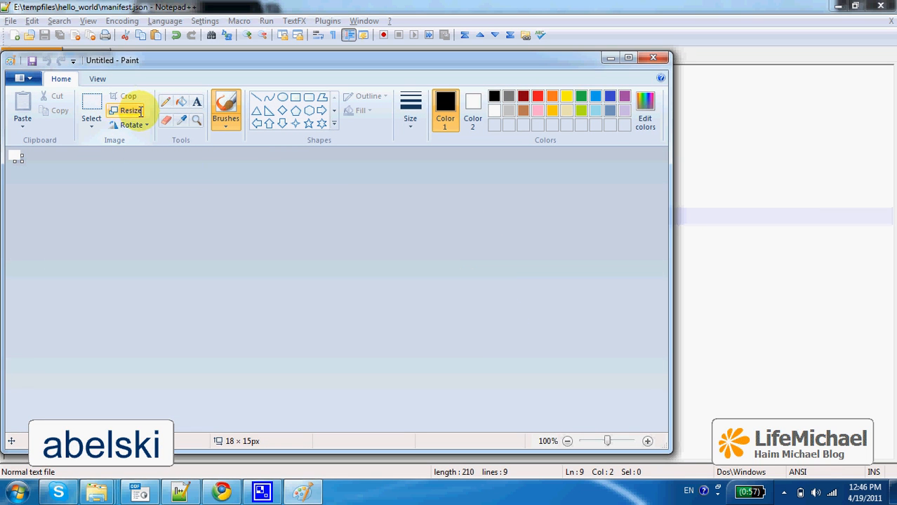
left_click(132, 110)
type("19")
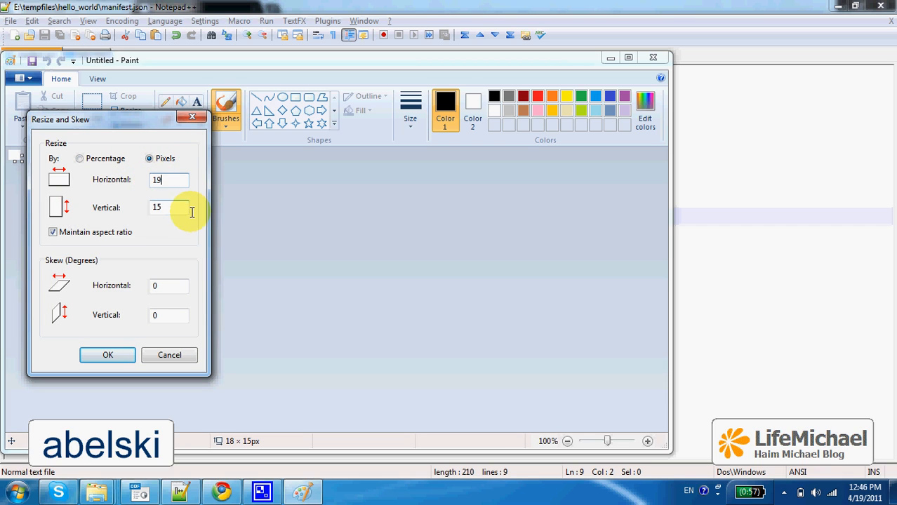
left_click(52, 232)
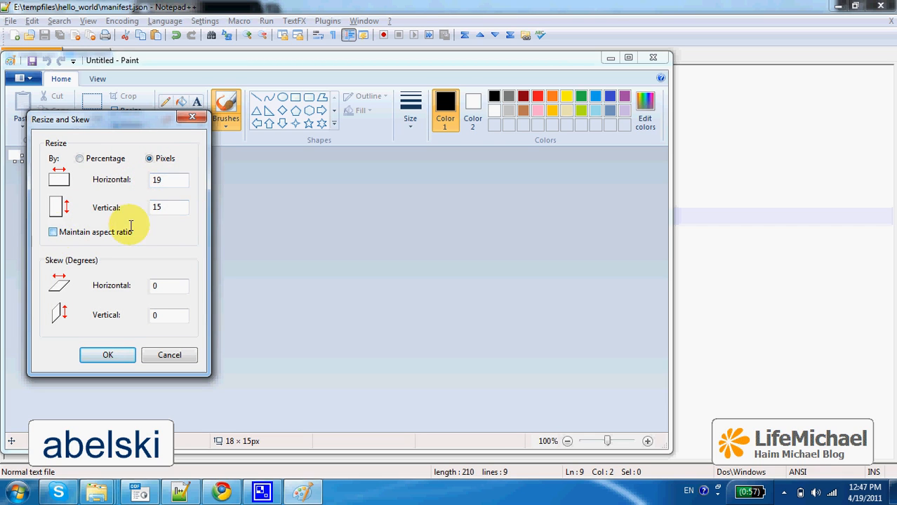
left_click(169, 208)
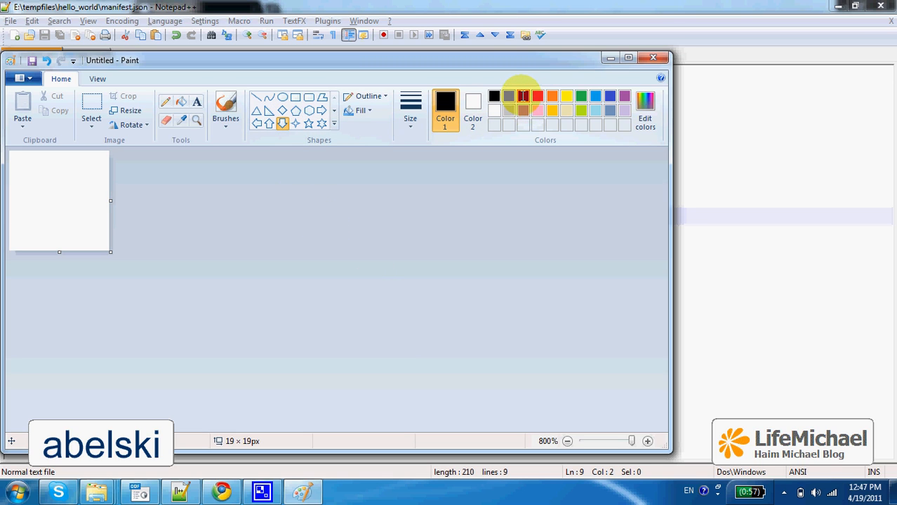
- Draw a dark red badge shape across the 19 × 19 canvas
left_click(522, 96)
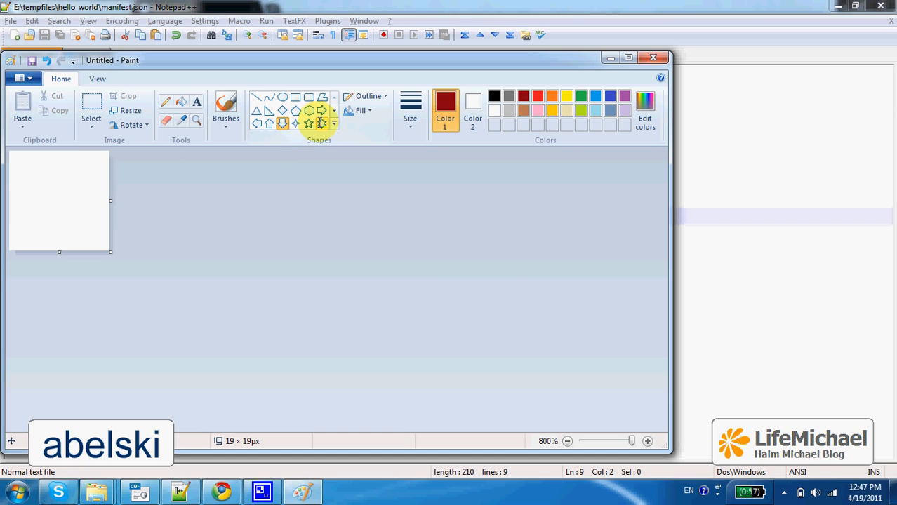
left_click_drag(31, 176, 70, 204)
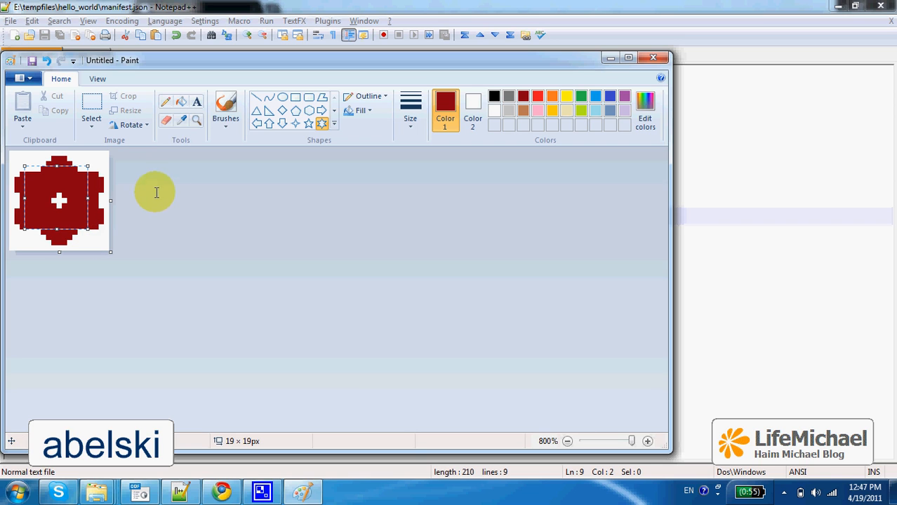
left_click(21, 78)
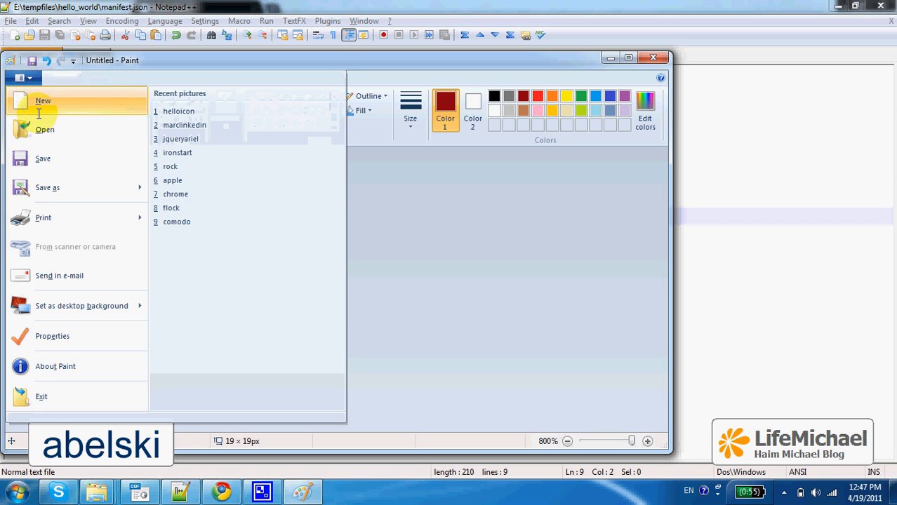
- Save the icon as helloicon, a PNG, in the hello_world folder
left_click(47, 187)
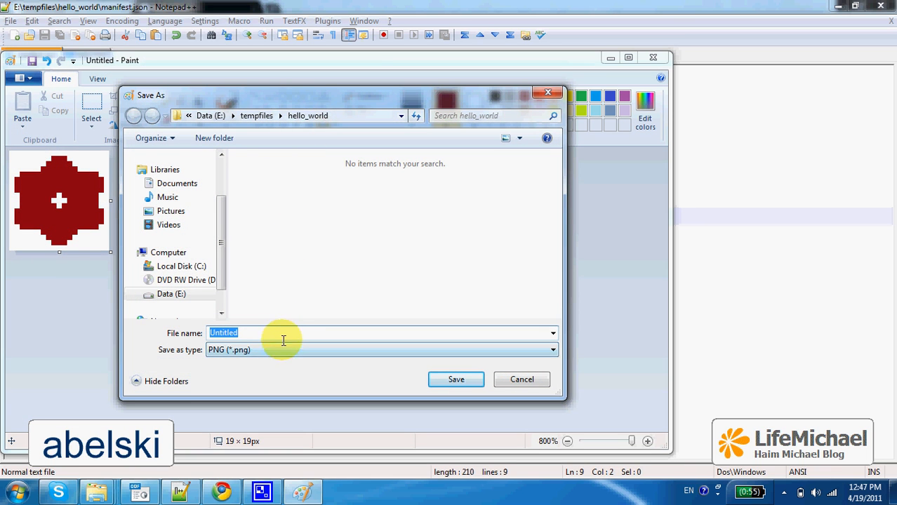
type("helloicon")
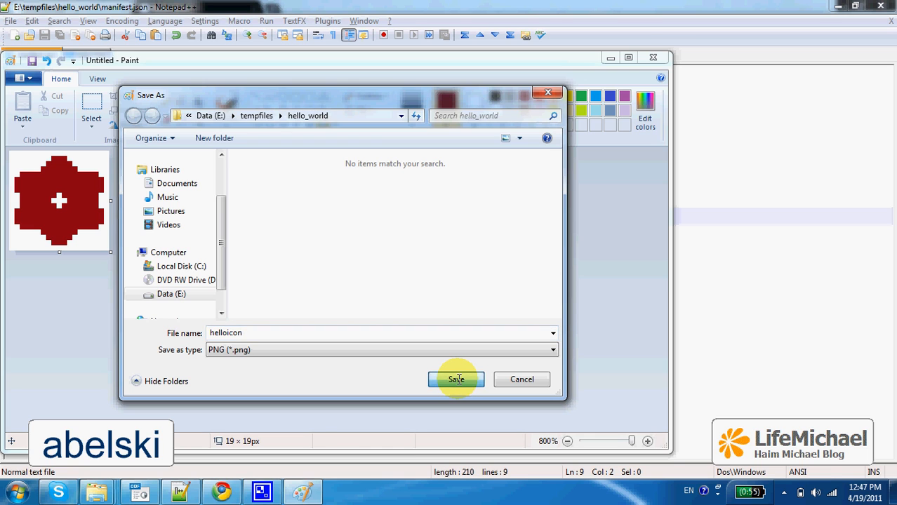
left_click(456, 379)
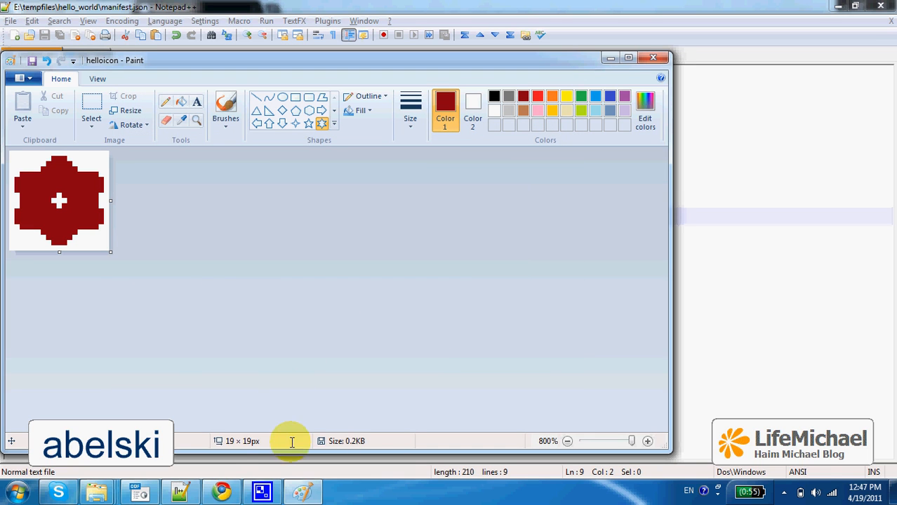
mouse_move(141, 491)
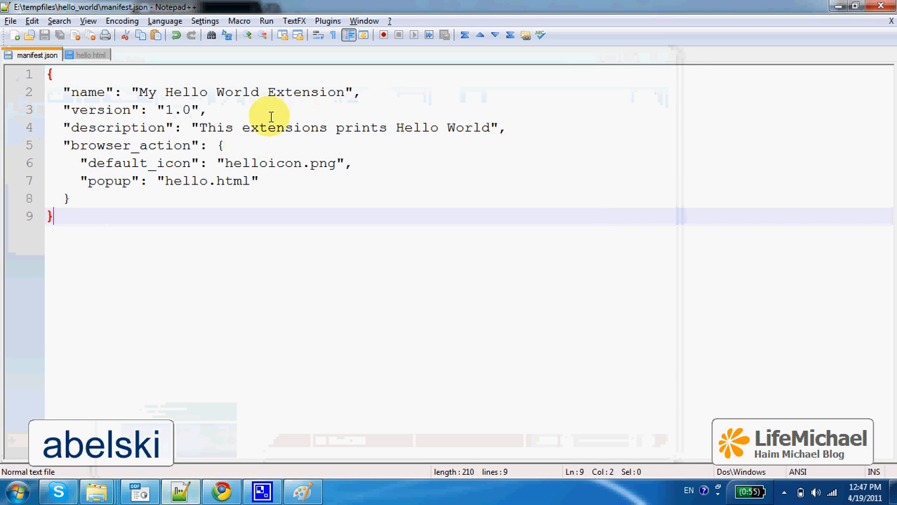
mouse_move(193, 202)
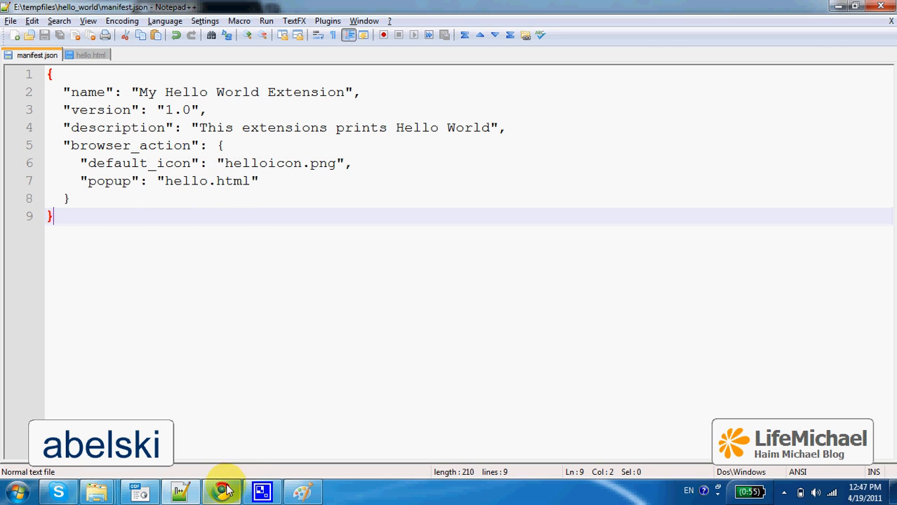
- Load E:\tempfiles\hello_world as an unpacked extension in Chrome
left_click(223, 491)
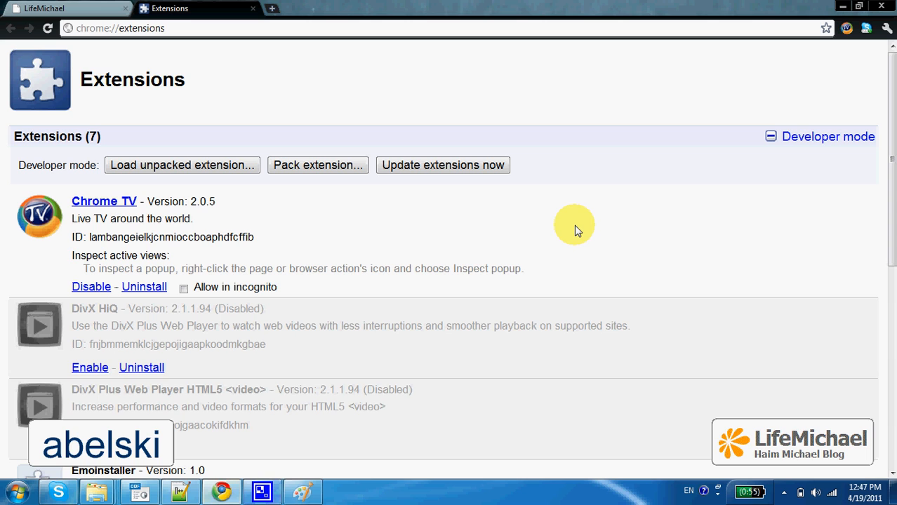
mouse_move(484, 223)
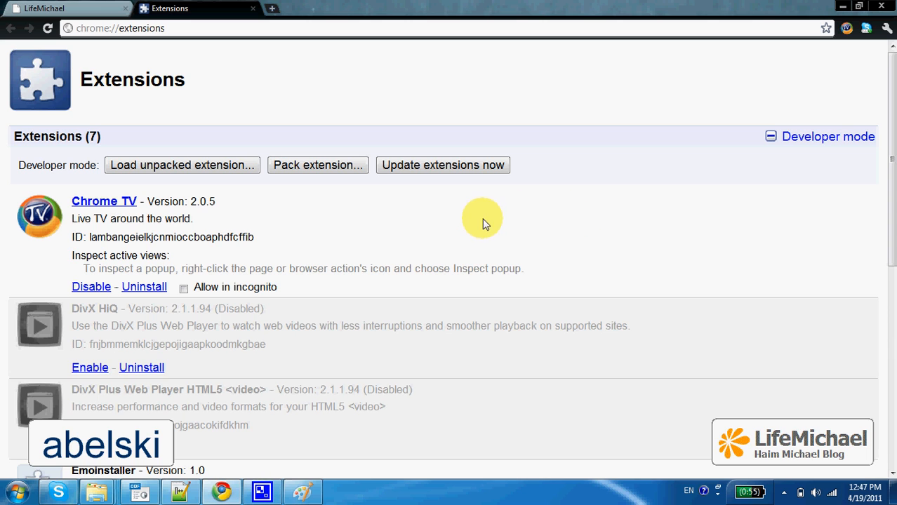
mouse_move(218, 171)
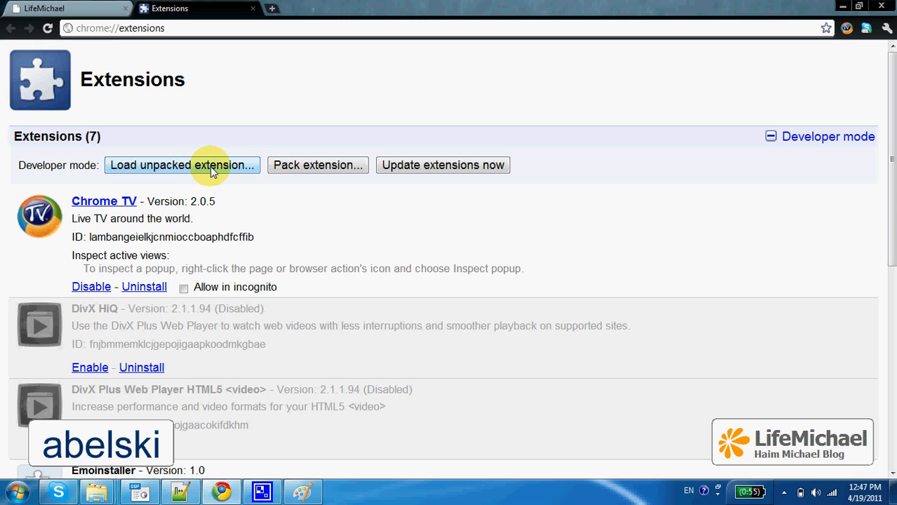
left_click(181, 165)
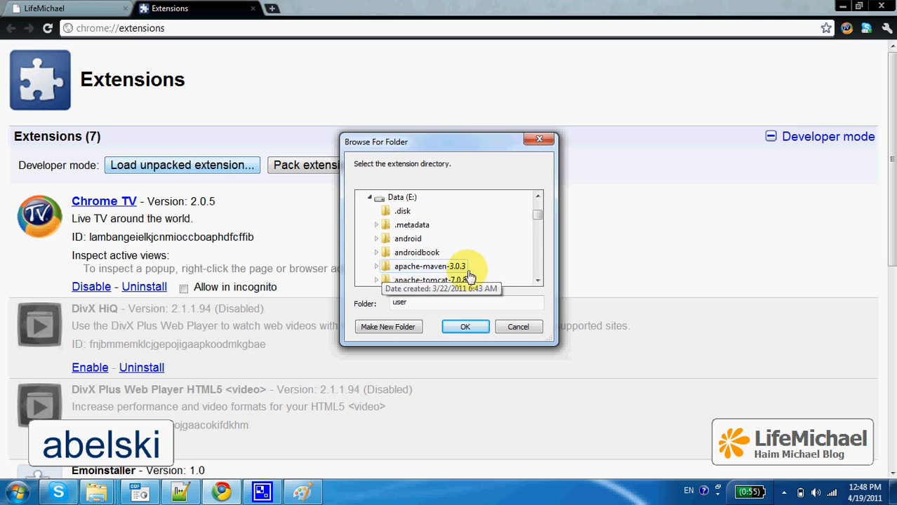
scroll("down", 3)
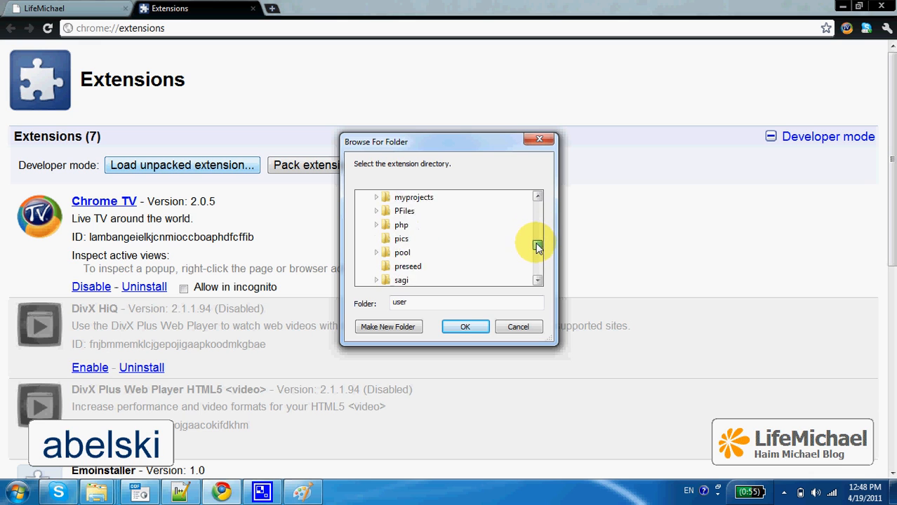
scroll("down", 3)
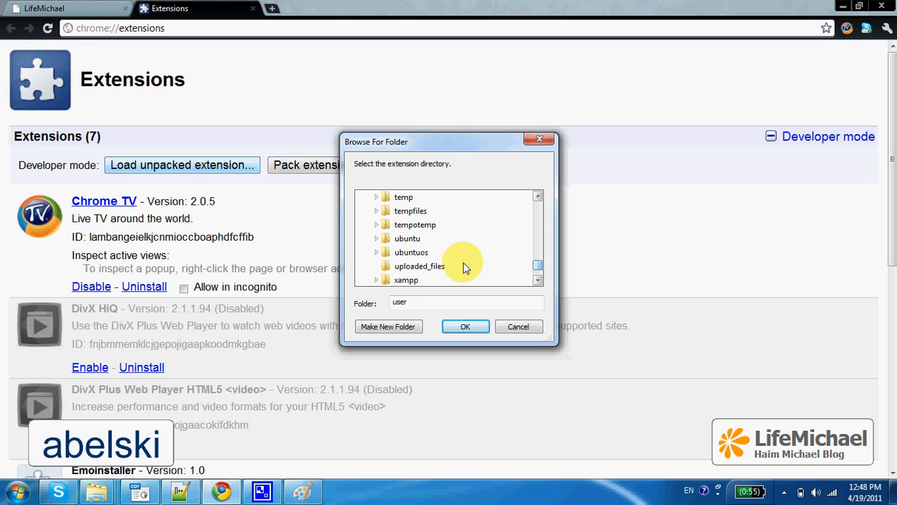
left_click(377, 225)
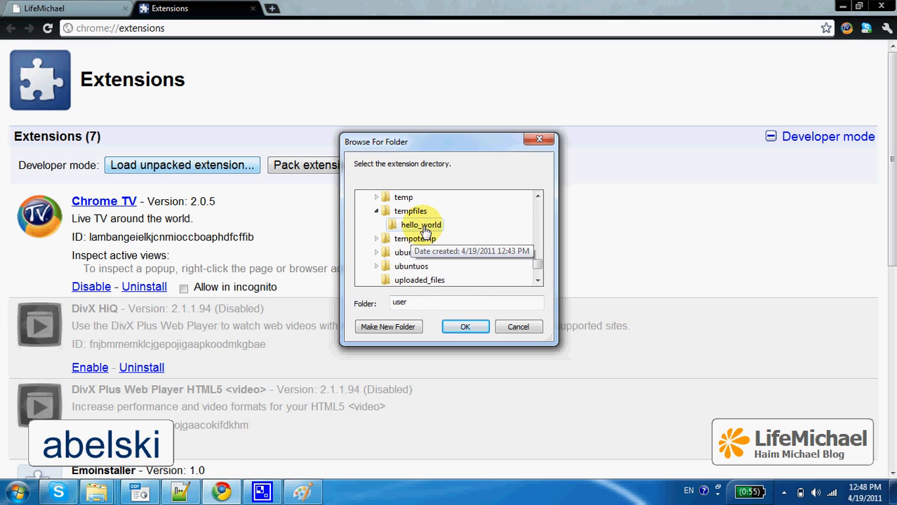
left_click(421, 225)
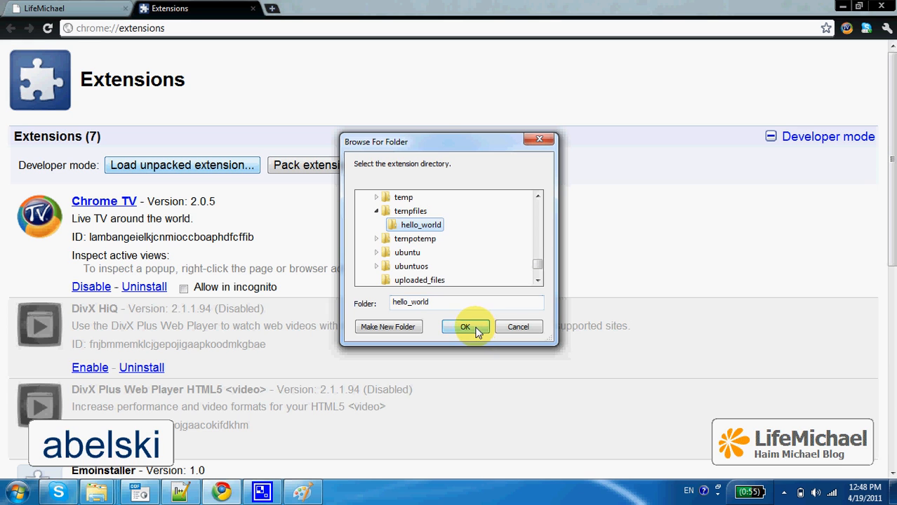
left_click(465, 326)
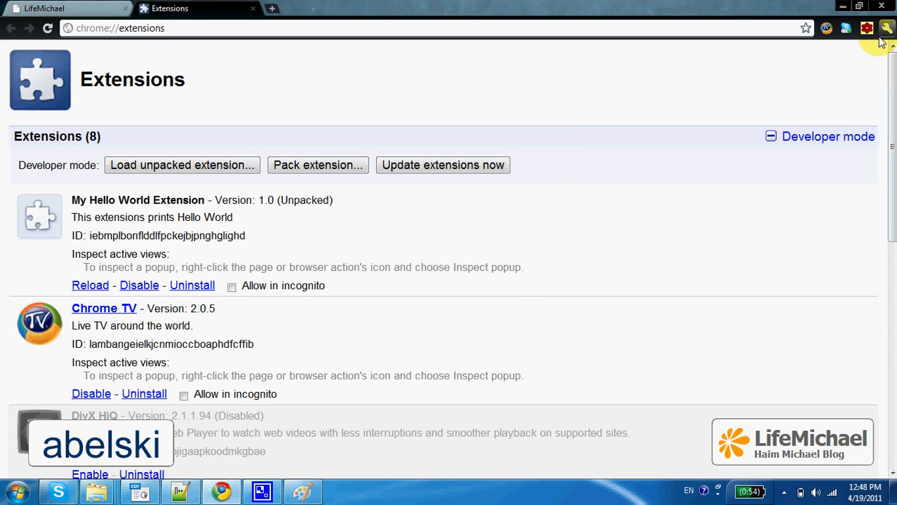
mouse_move(846, 28)
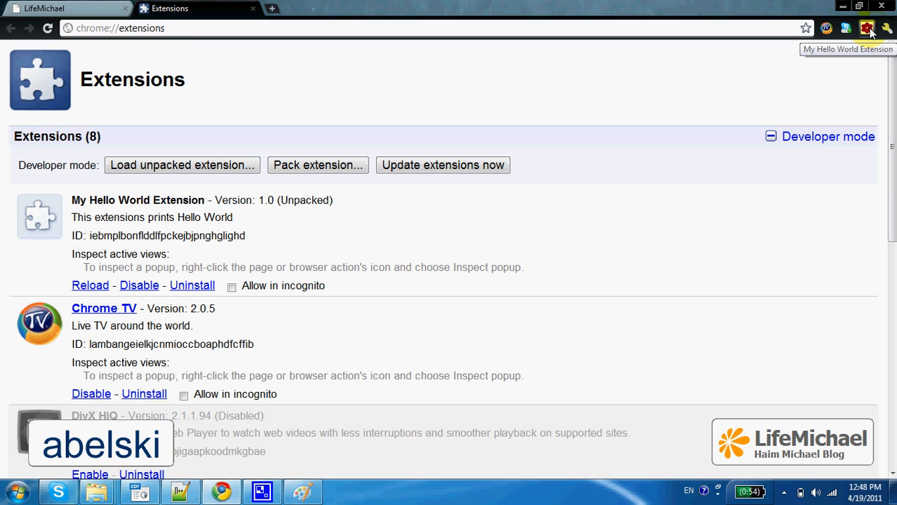
mouse_move(868, 28)
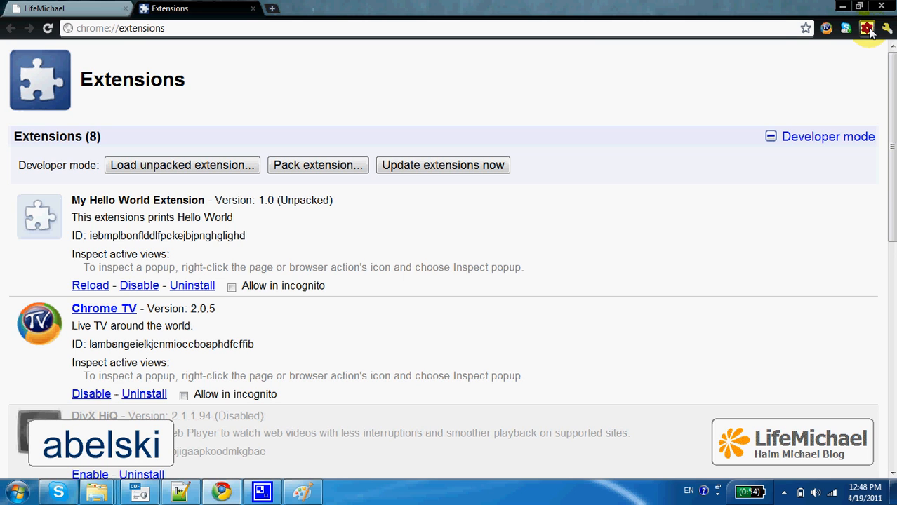
- Click the hello world extension's toolbar icon to show its popup
left_click(867, 28)
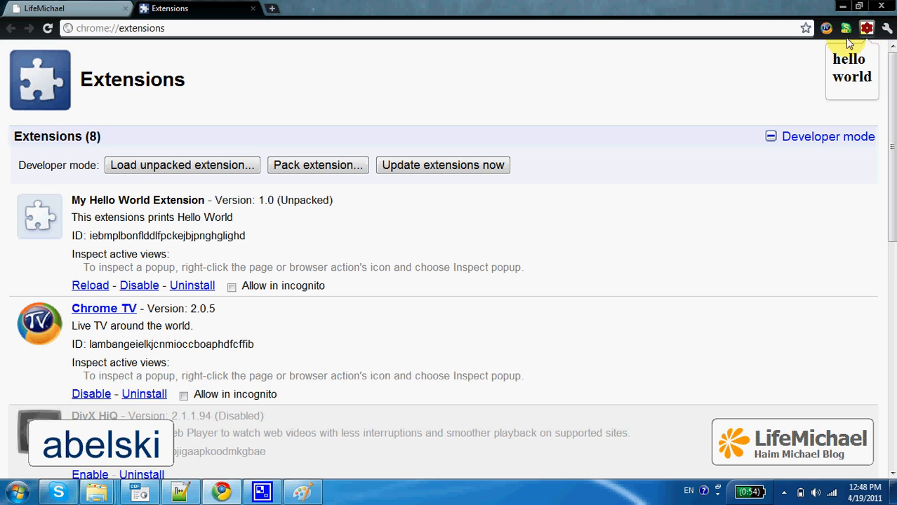